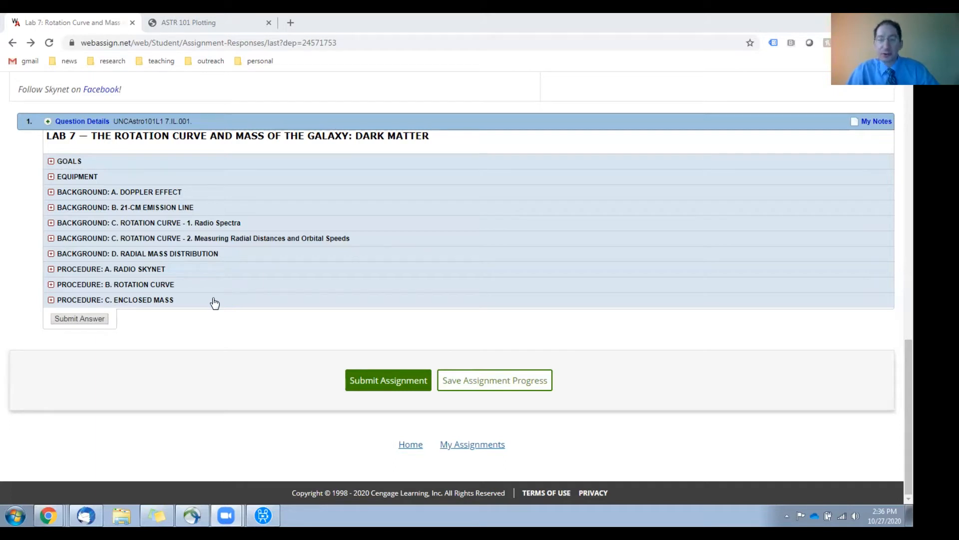
pyautogui.moveTo(188, 271)
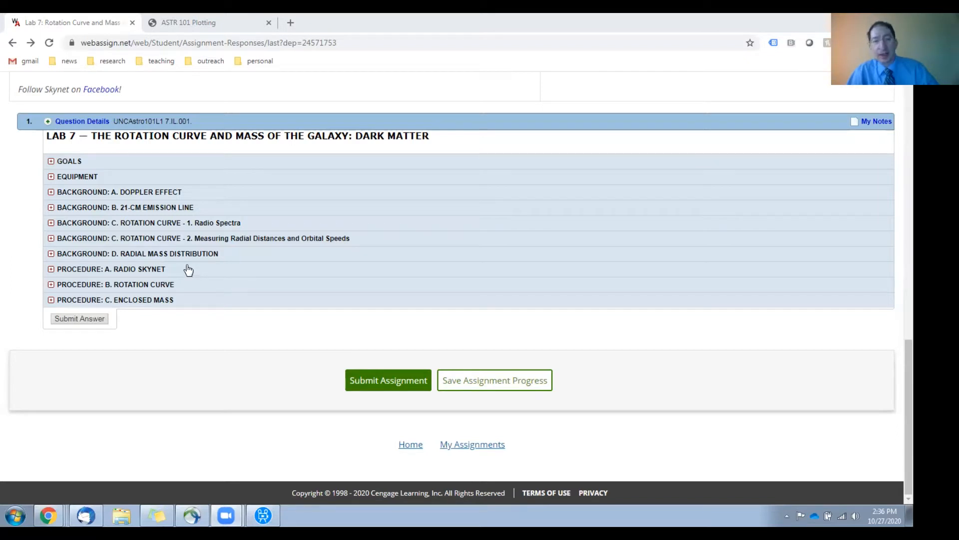
pyautogui.moveTo(199, 286)
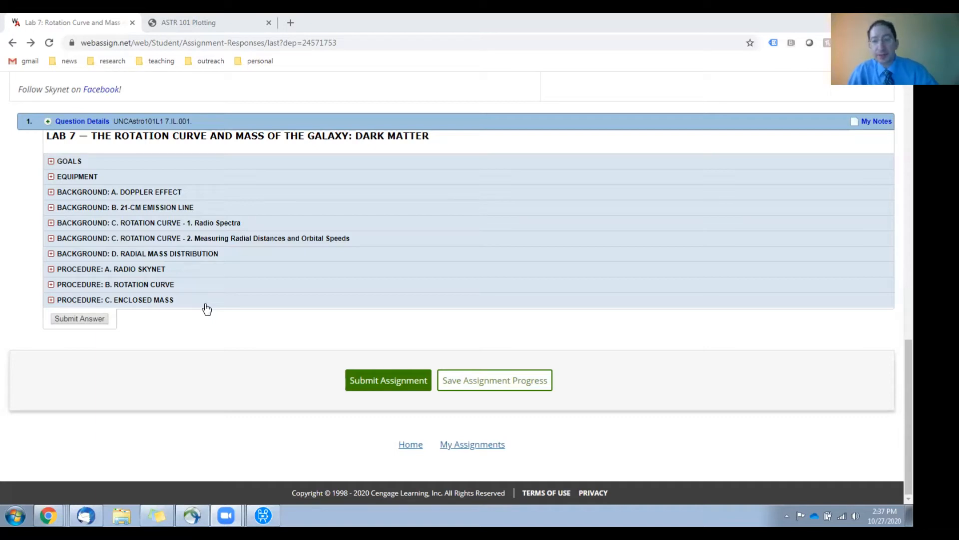
# Step: Expand the Radio Skynet procedure and read the 21-cm spectrum observation instructions
pyautogui.click(111, 269)
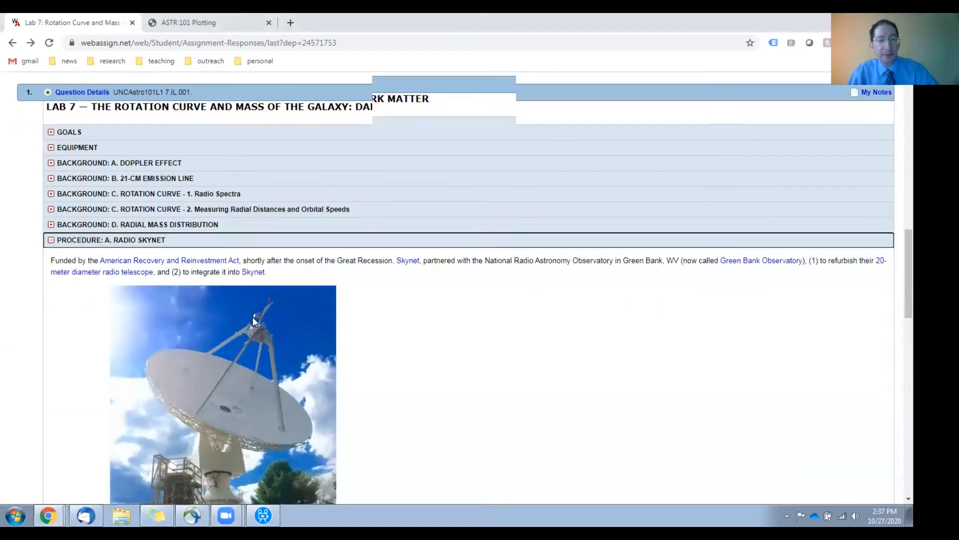
pyautogui.scroll(-3)
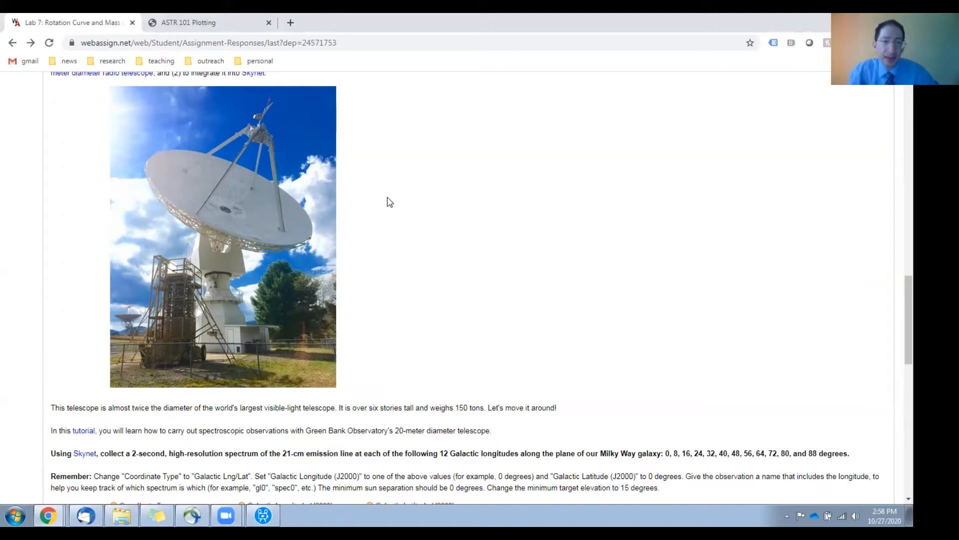
pyautogui.moveTo(283, 227)
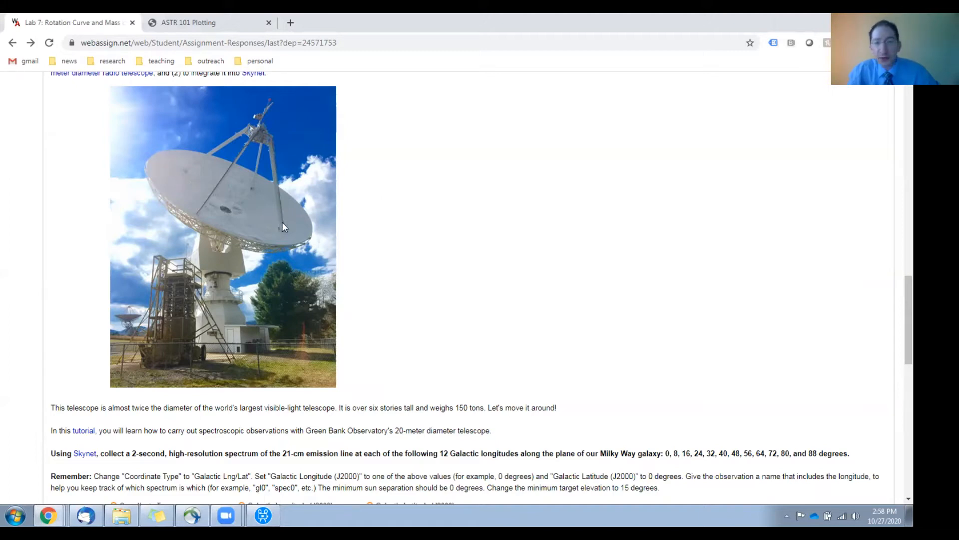
pyautogui.moveTo(299, 231)
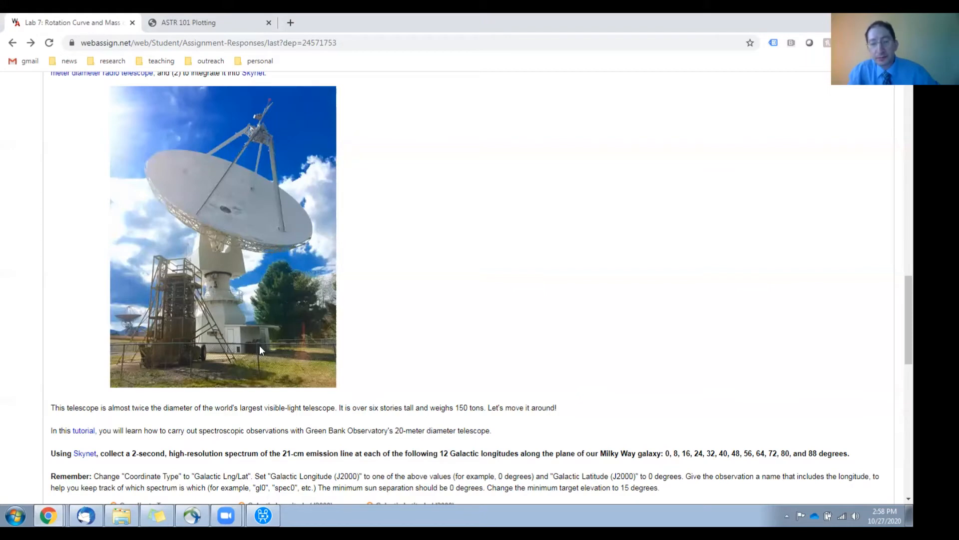
pyautogui.moveTo(253, 130)
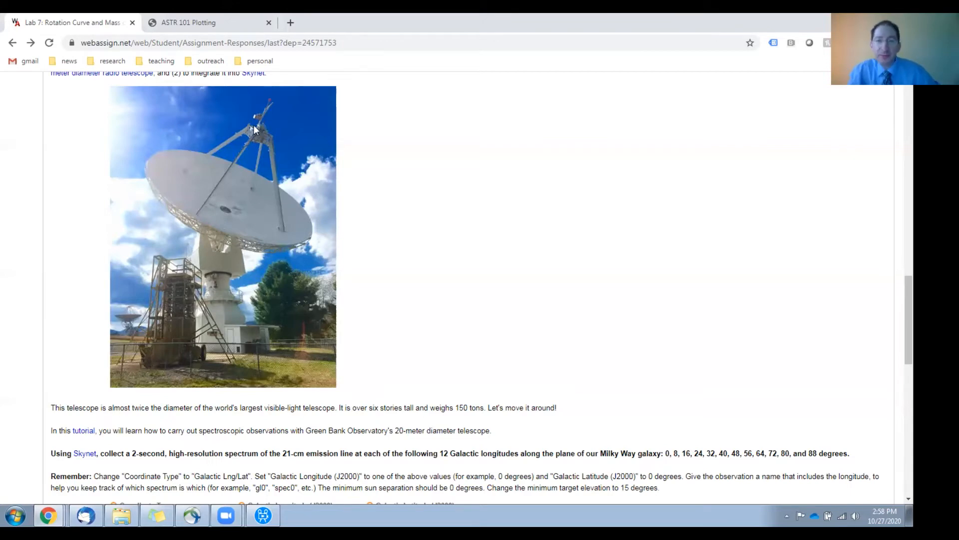
pyautogui.moveTo(724, 465)
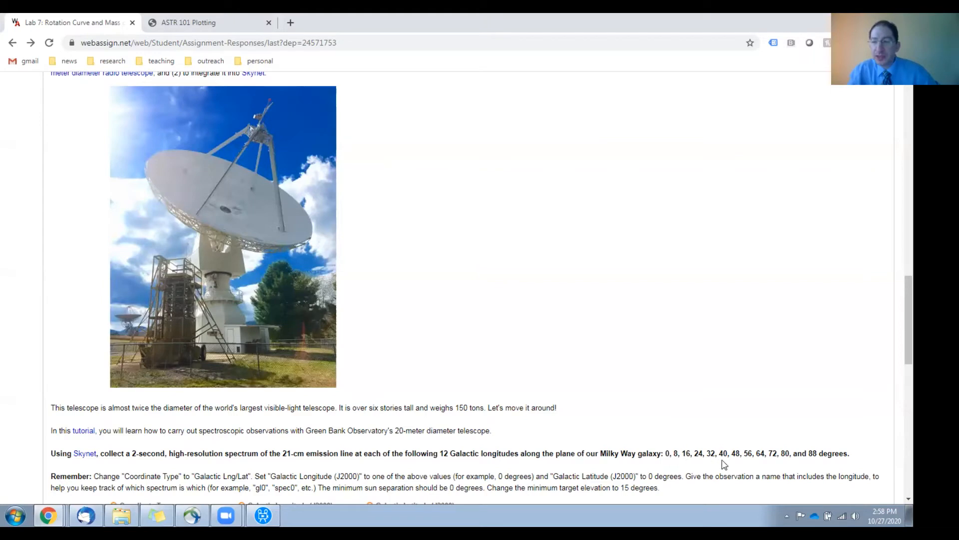
pyautogui.moveTo(750, 429)
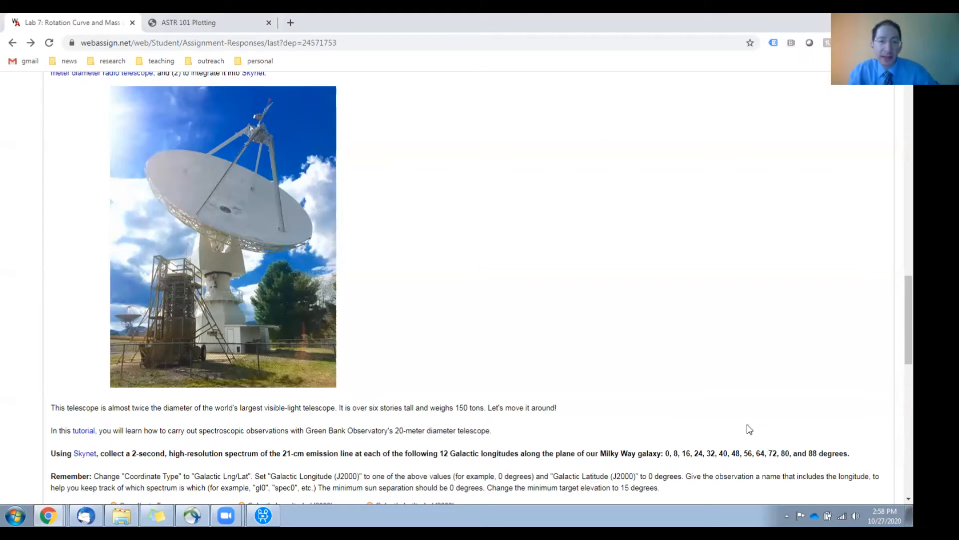
# Step: Scroll past the Radio Skynet settings to the Rotation Curve steps and Data Table 1
pyautogui.scroll(-3)
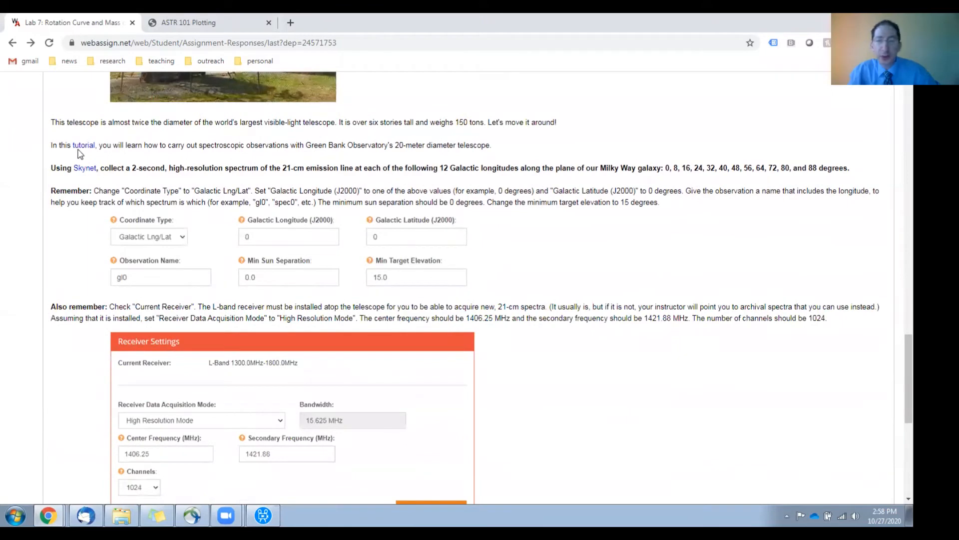
pyautogui.moveTo(139, 233)
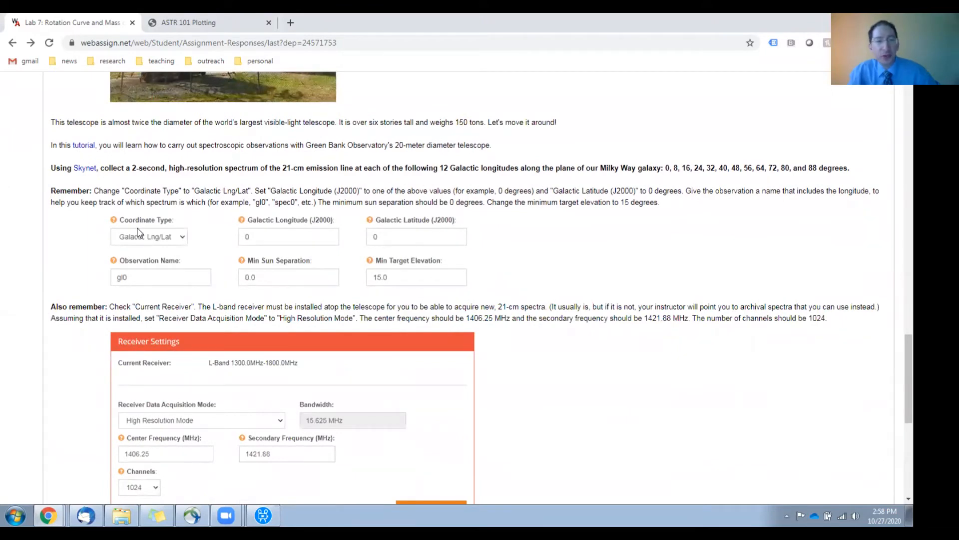
pyautogui.scroll(-3)
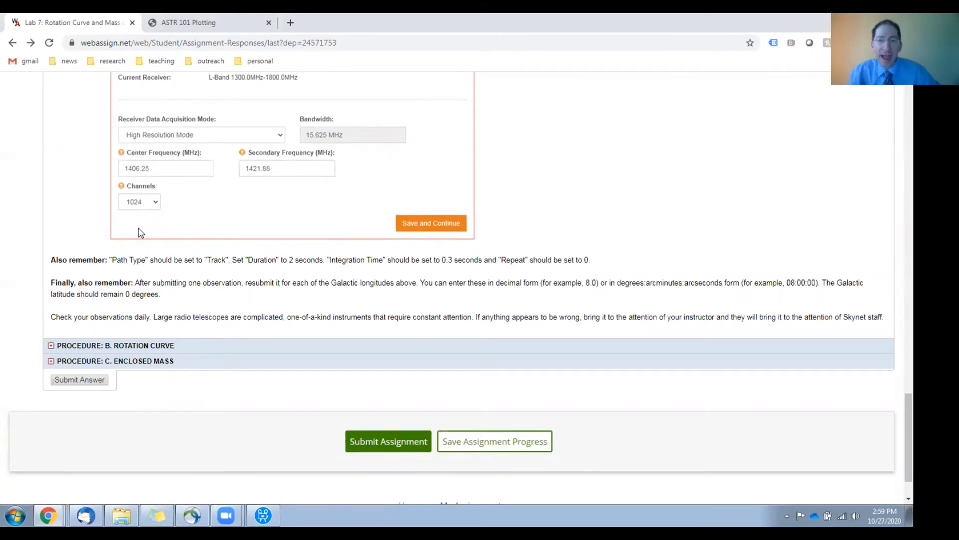
pyautogui.scroll(-3)
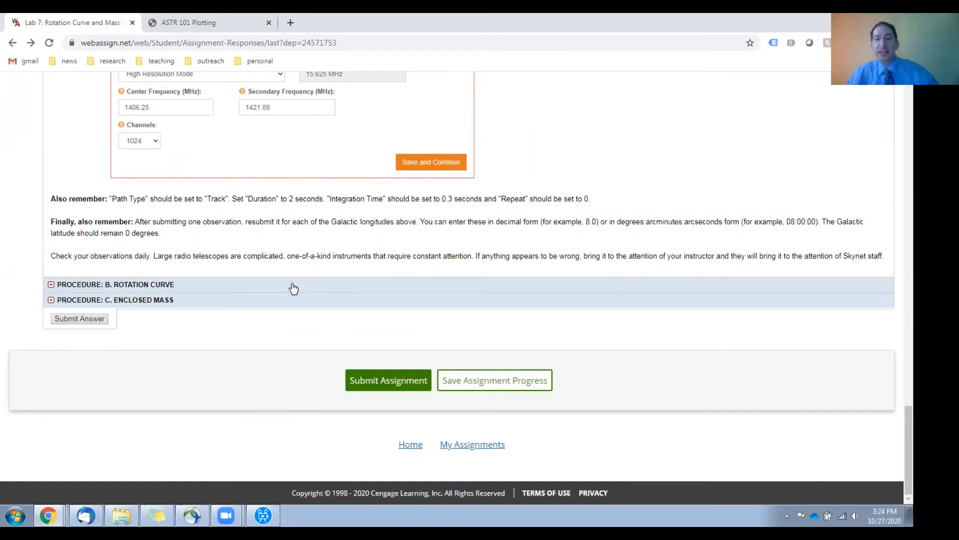
pyautogui.scroll(3)
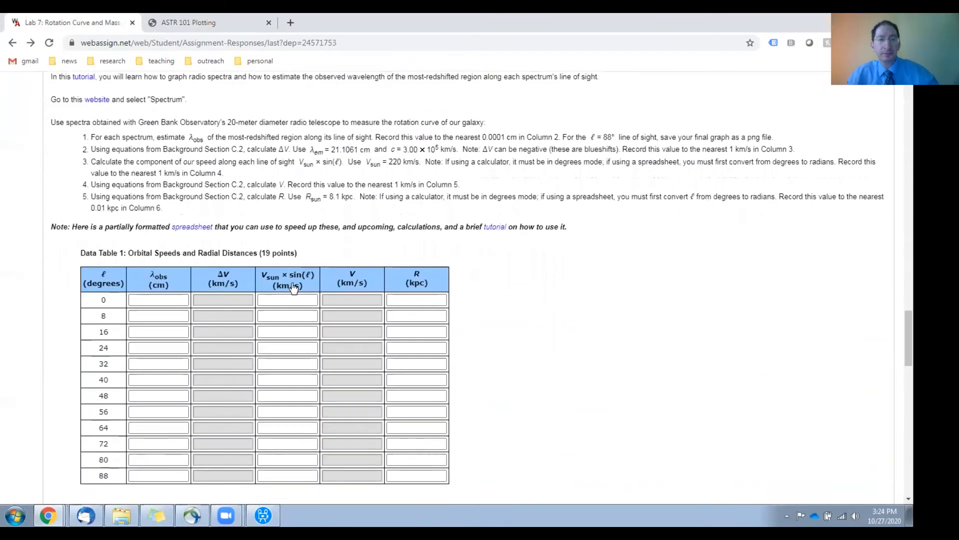
pyautogui.moveTo(291, 252)
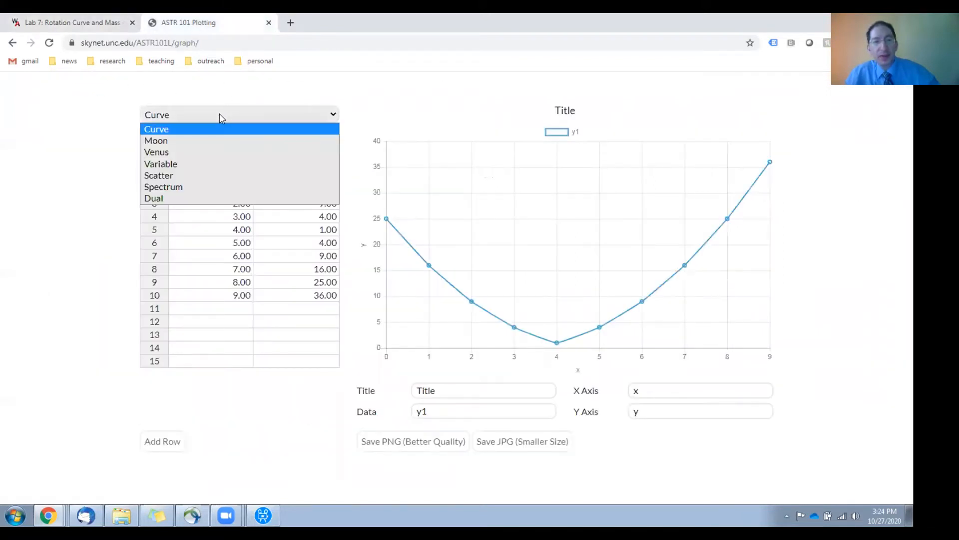
pyautogui.moveTo(223, 187)
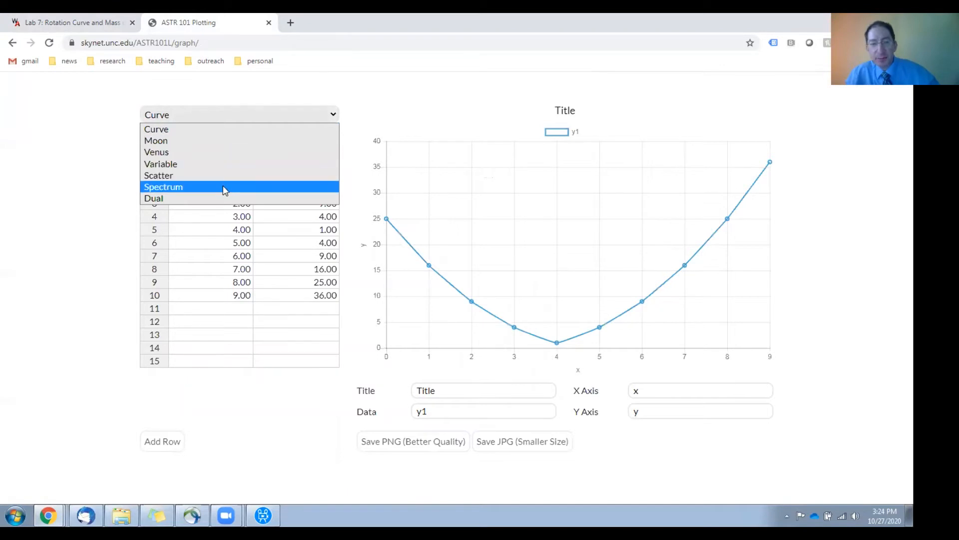
# Step: Switch the ASTR 101 plotter to Spectrum mode and return to the Lab 7 assignment
pyautogui.click(163, 187)
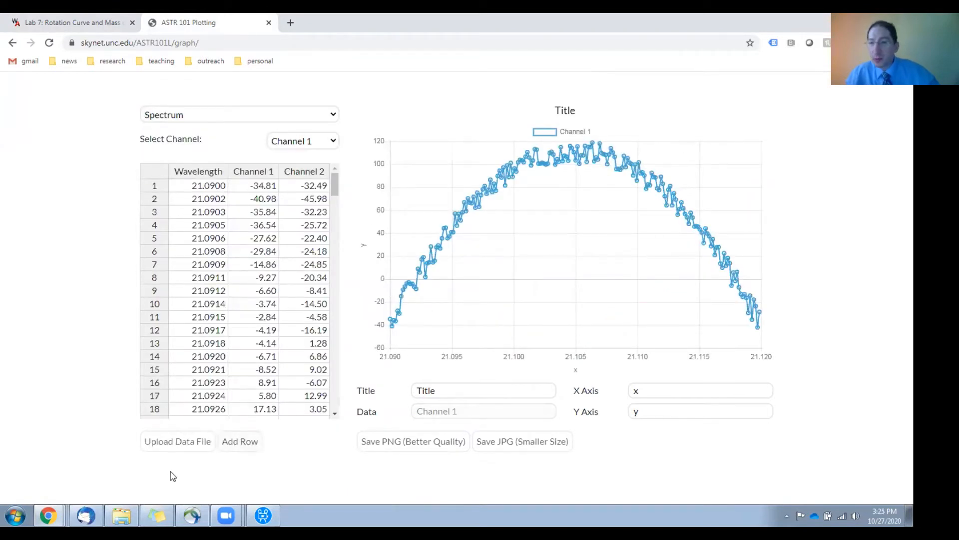
pyautogui.moveTo(565, 257)
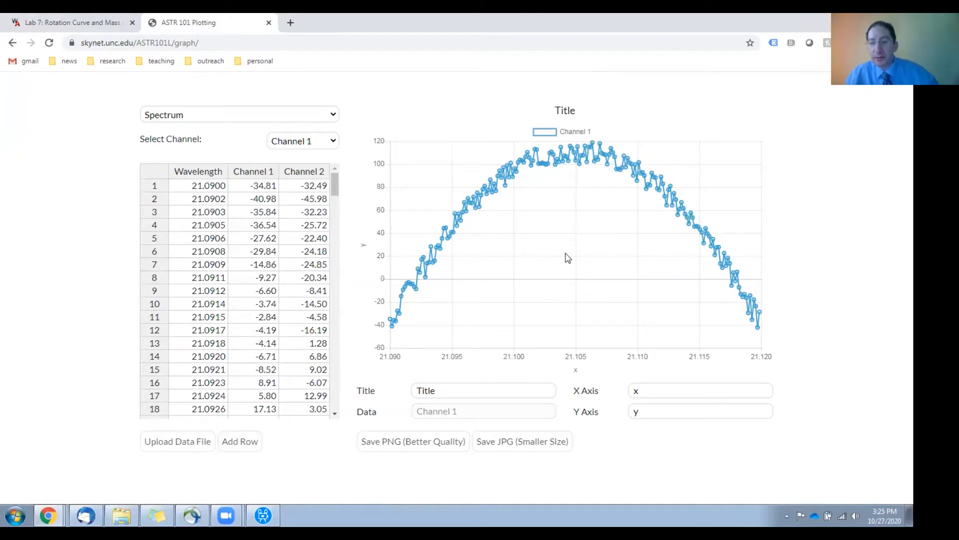
pyautogui.click(70, 22)
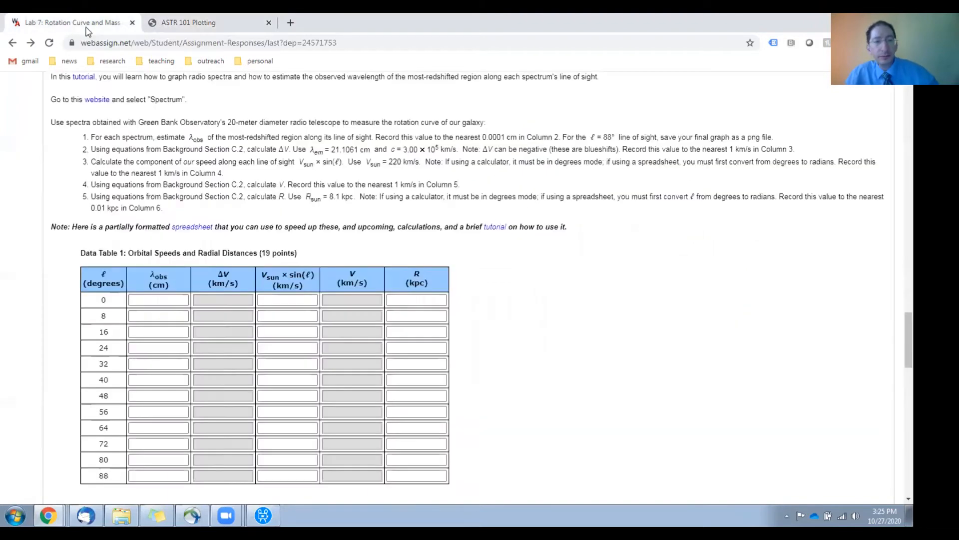
pyautogui.moveTo(83, 96)
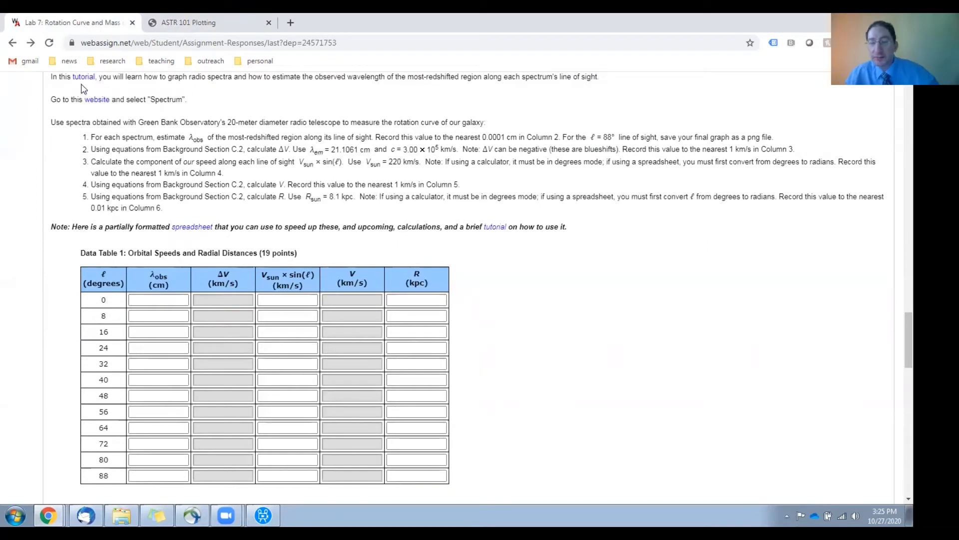
pyautogui.moveTo(100, 100)
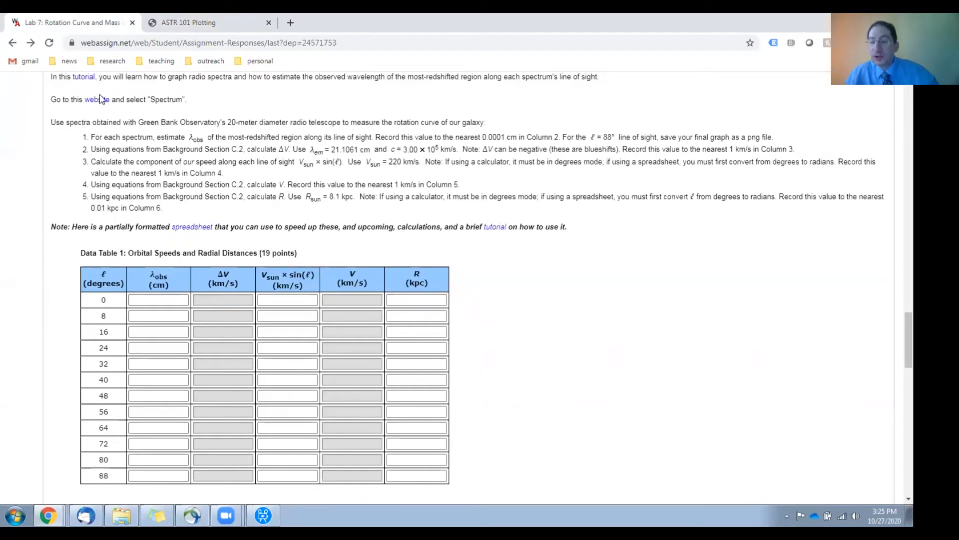
pyautogui.scroll(-3)
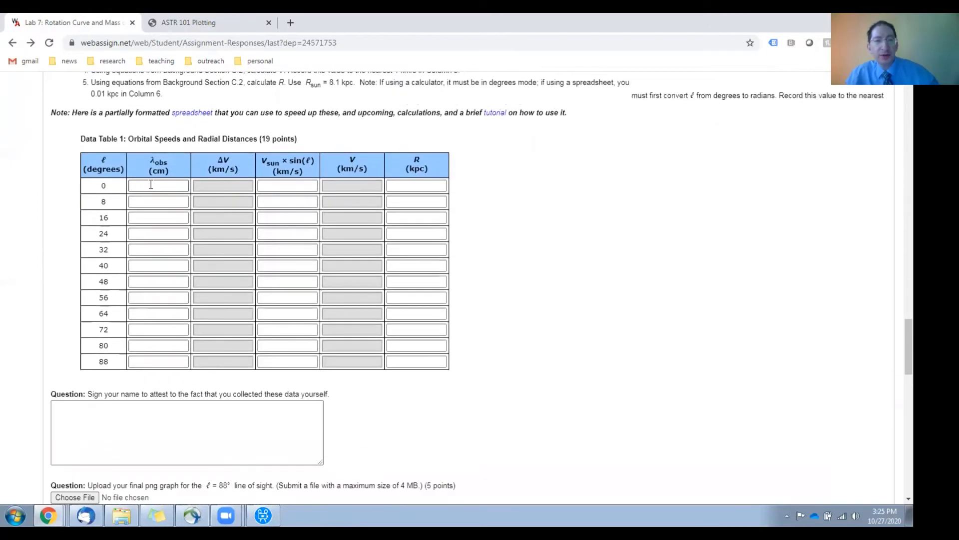
pyautogui.moveTo(154, 360)
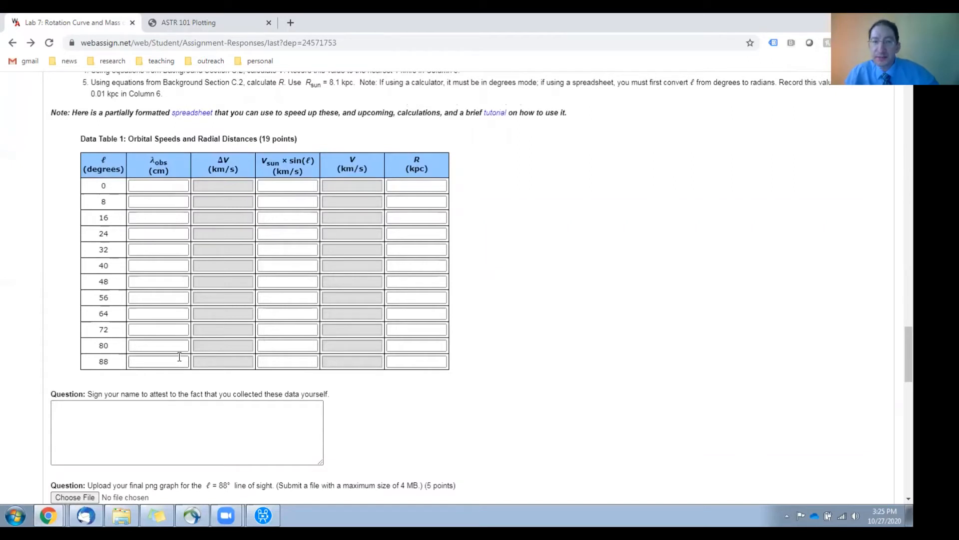
pyautogui.moveTo(226, 187)
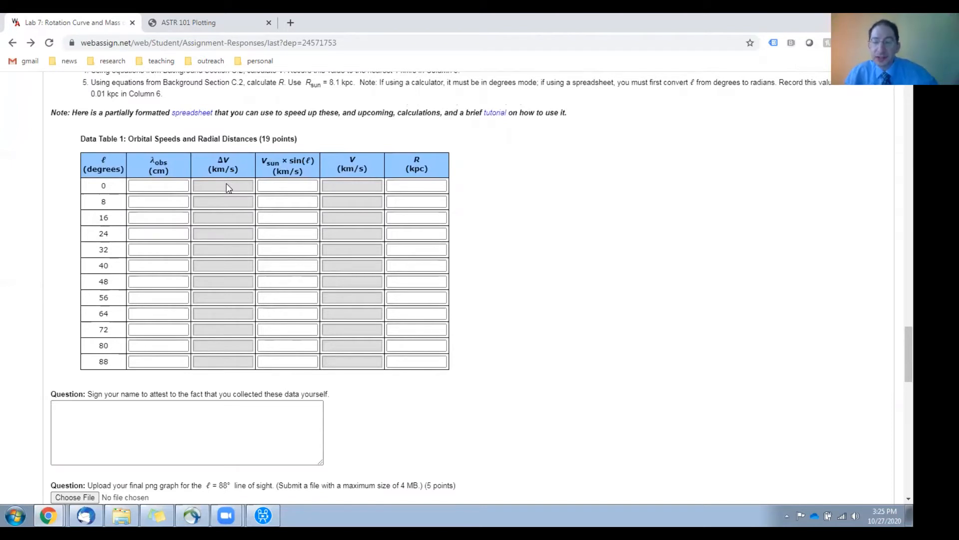
pyautogui.moveTo(228, 210)
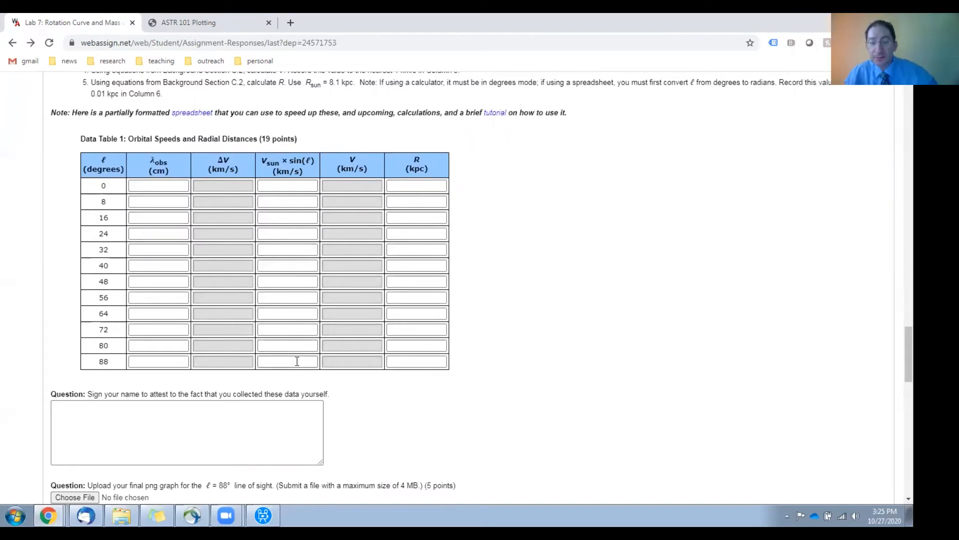
pyautogui.moveTo(232, 193)
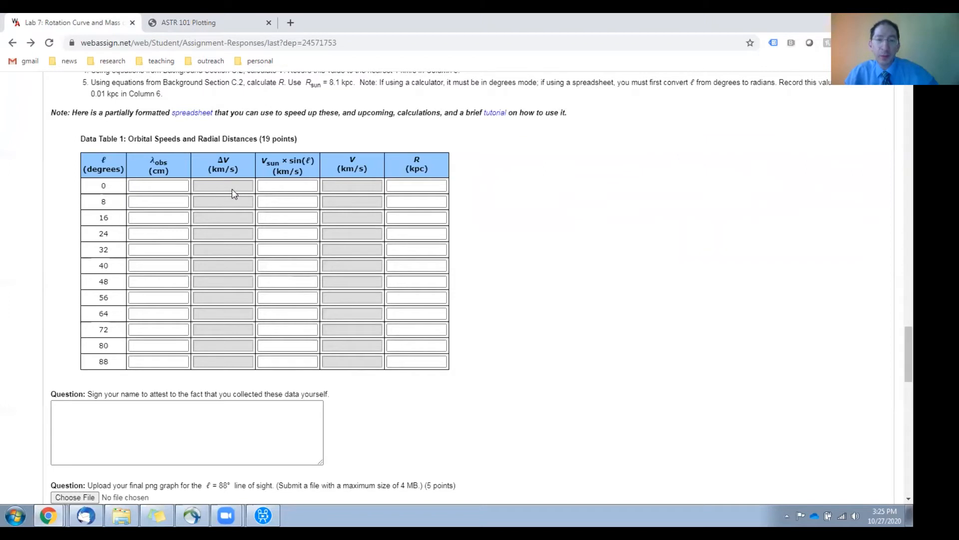
pyautogui.moveTo(335, 188)
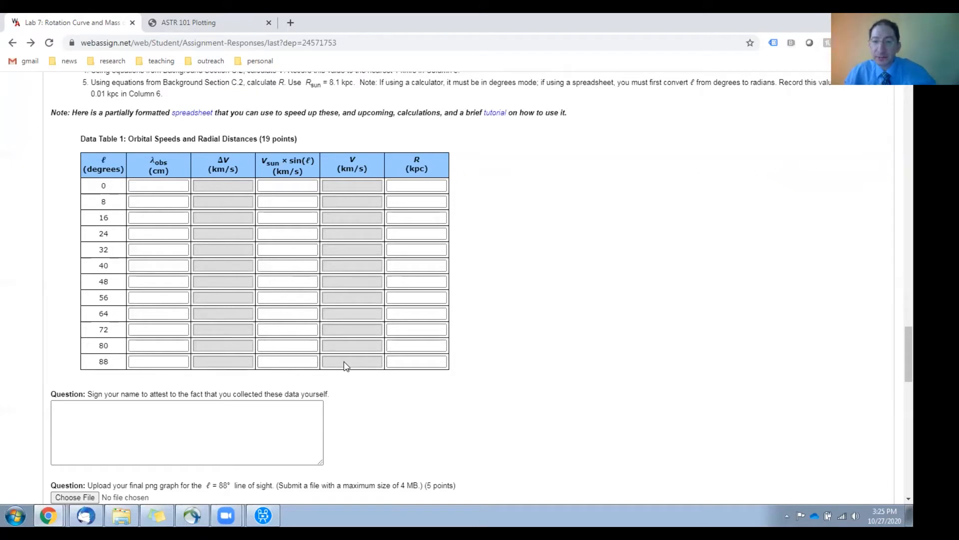
pyautogui.click(416, 186)
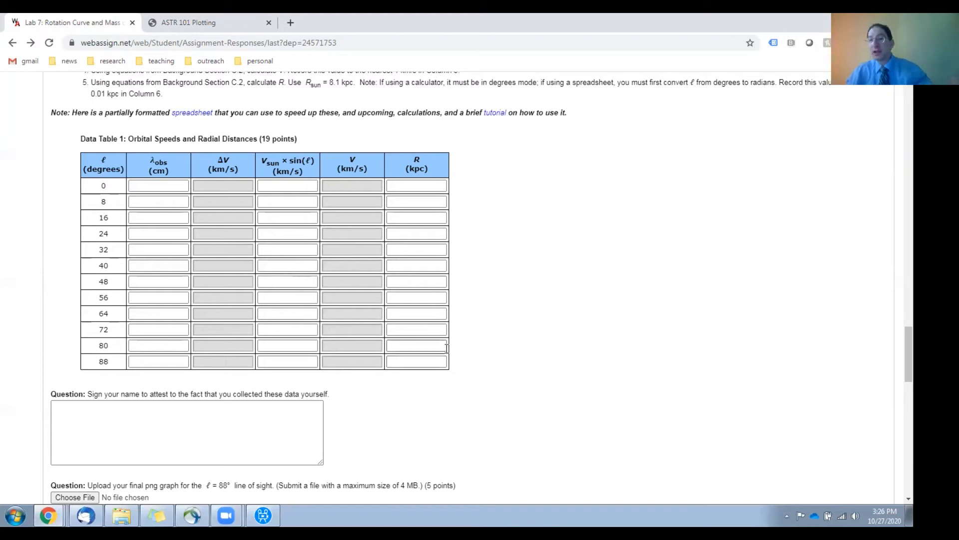
pyautogui.scroll(3)
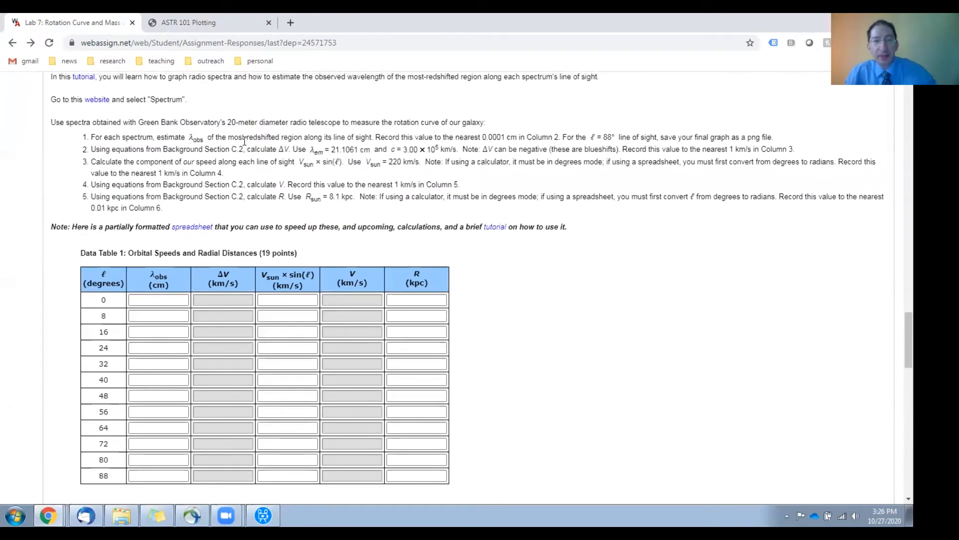
pyautogui.moveTo(257, 195)
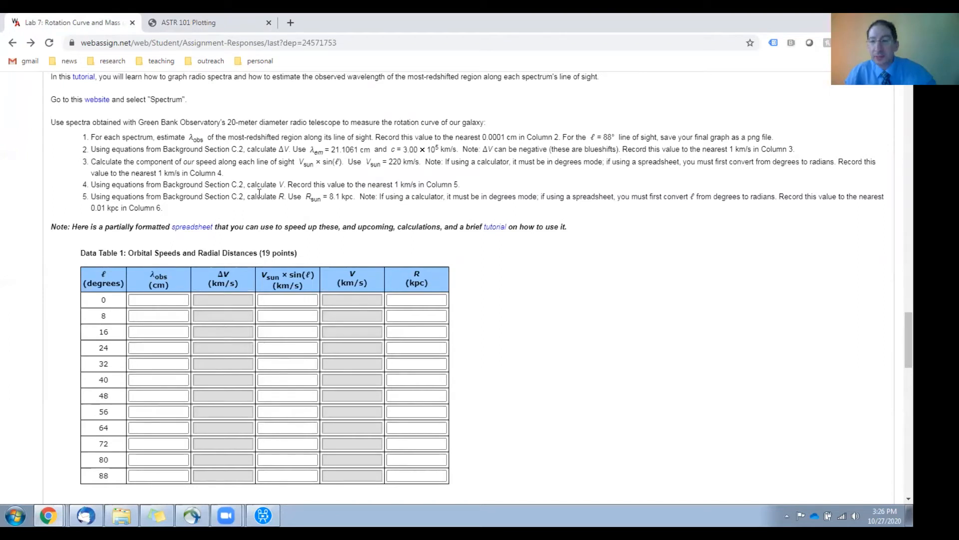
pyautogui.moveTo(268, 225)
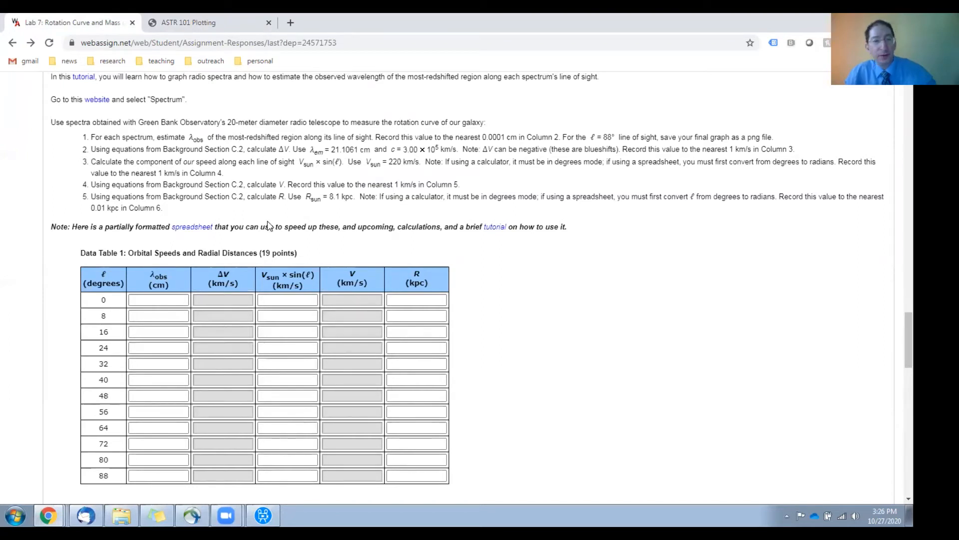
pyautogui.moveTo(192, 227)
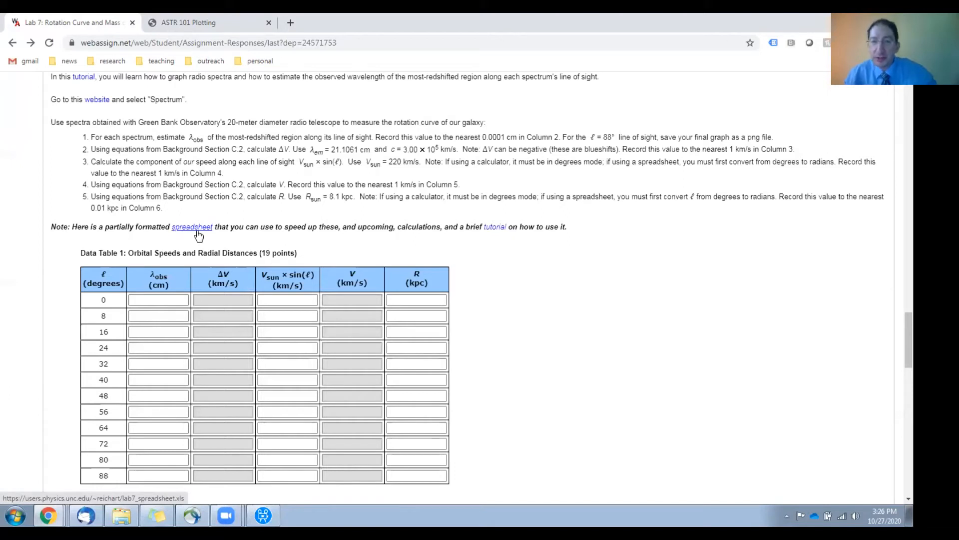
pyautogui.moveTo(501, 238)
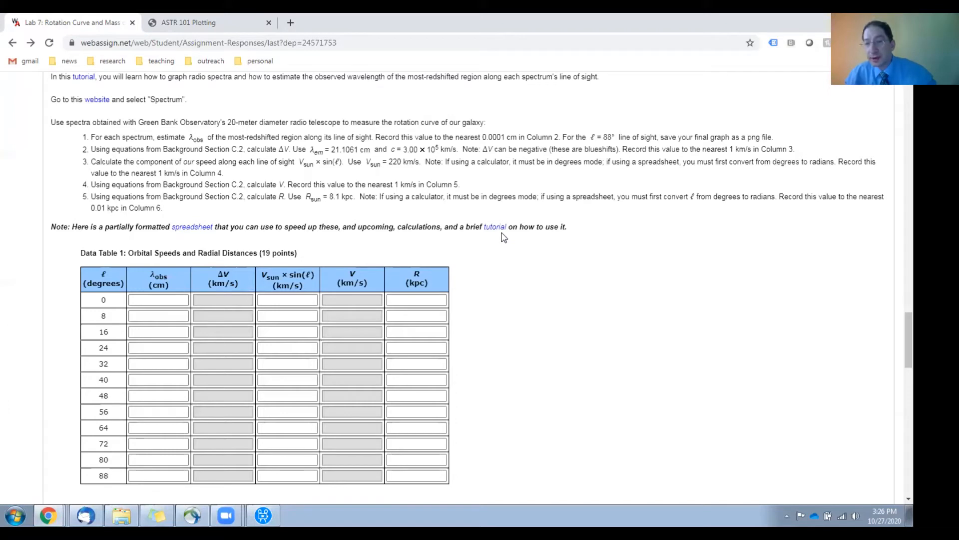
pyautogui.scroll(-3)
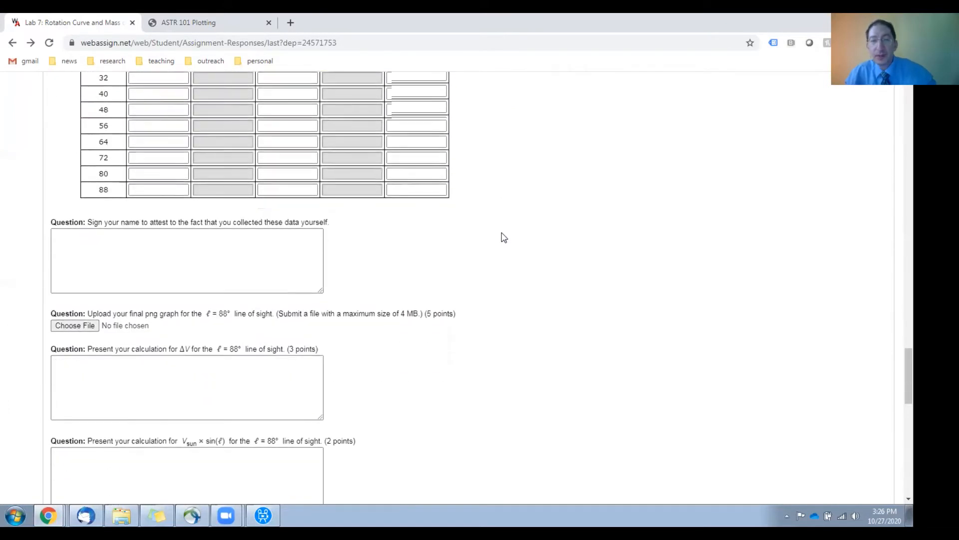
pyautogui.scroll(-3)
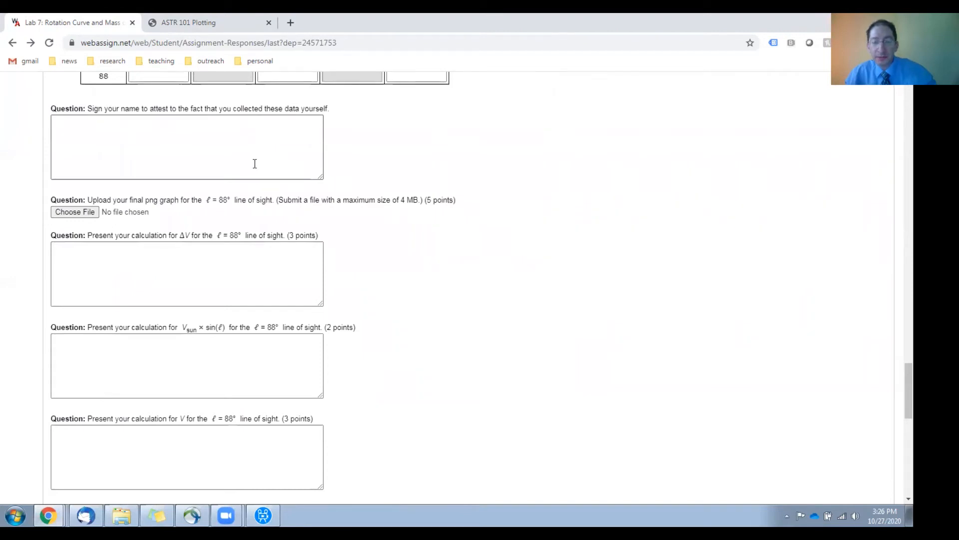
pyautogui.moveTo(75, 212)
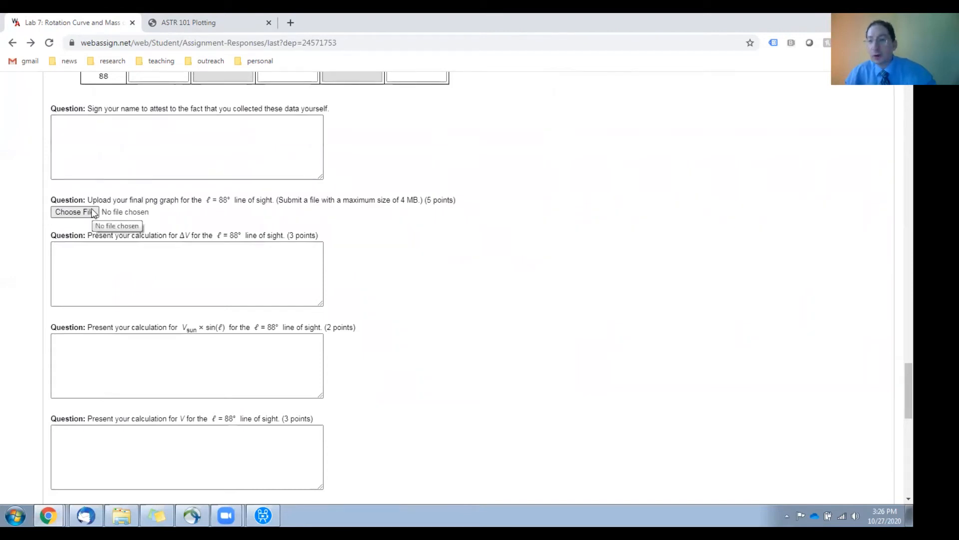
pyautogui.moveTo(153, 222)
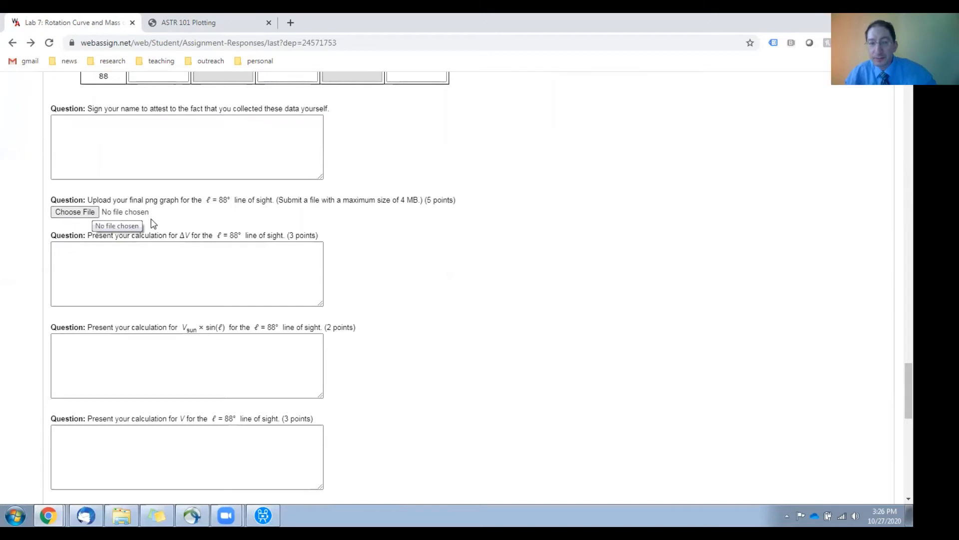
pyautogui.scroll(-3)
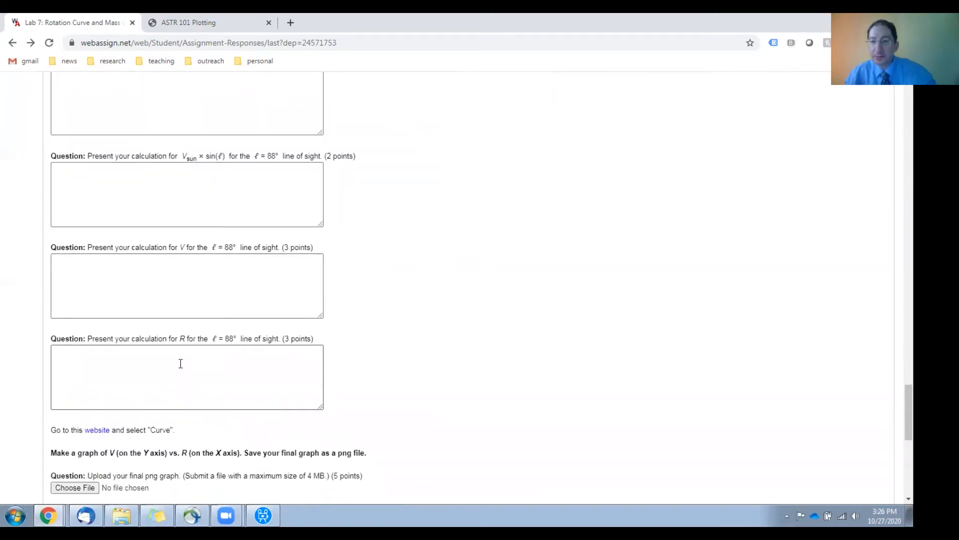
pyautogui.scroll(-3)
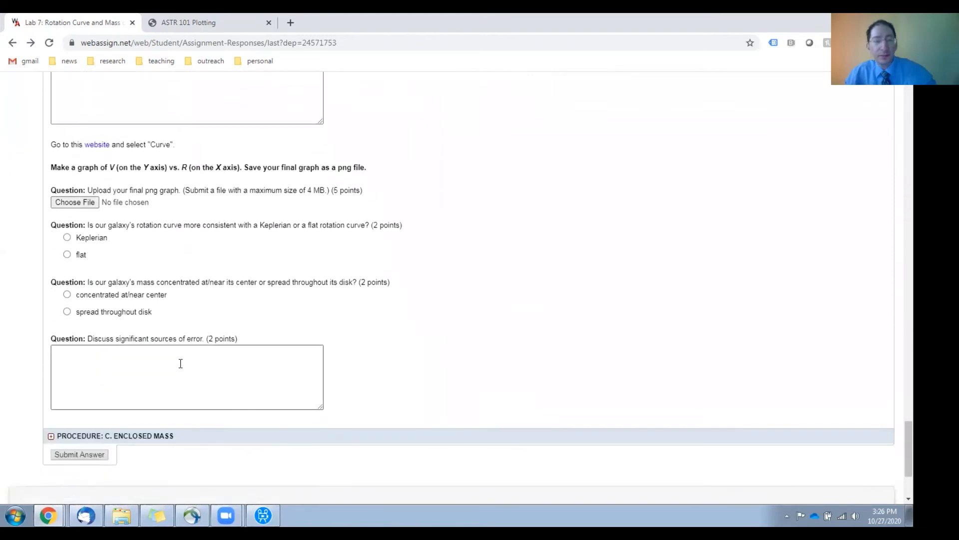
pyautogui.moveTo(96, 144)
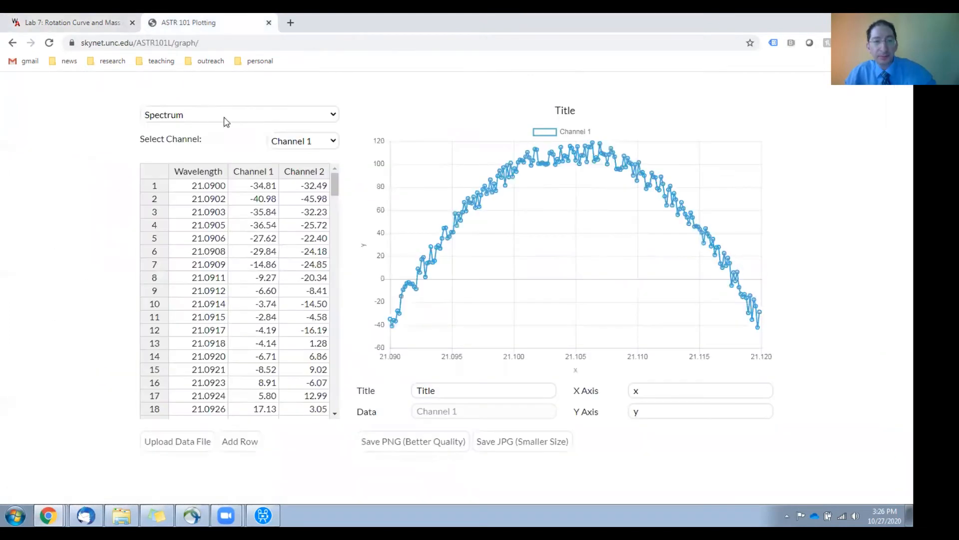
# Step: Switch the ASTR 101 plotter to Curve mode and return to the Lab 7 assignment
pyautogui.click(239, 114)
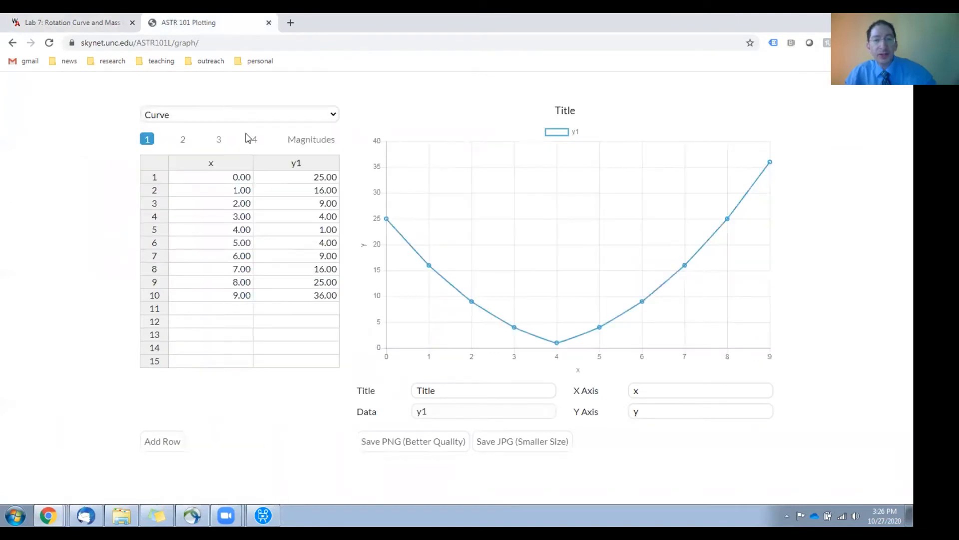
pyautogui.moveTo(242, 127)
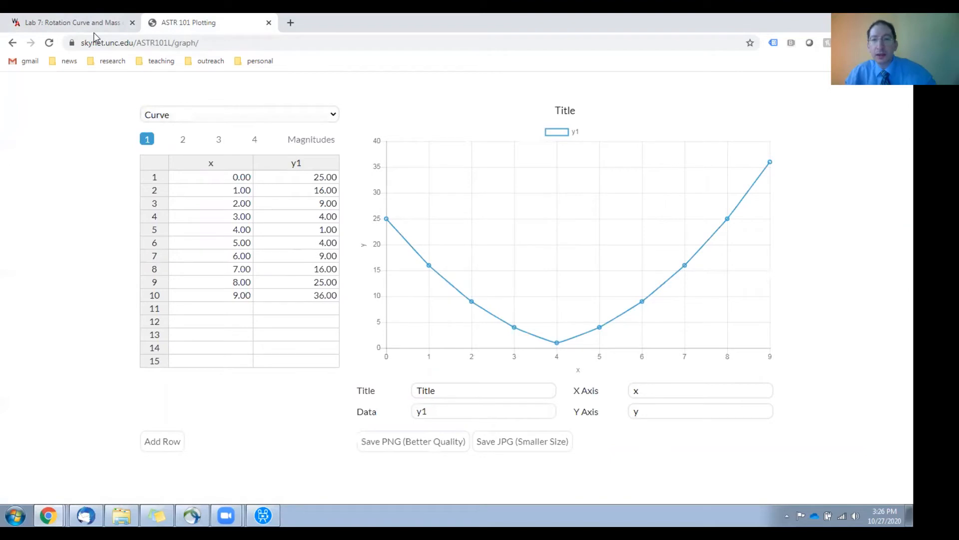
pyautogui.click(70, 23)
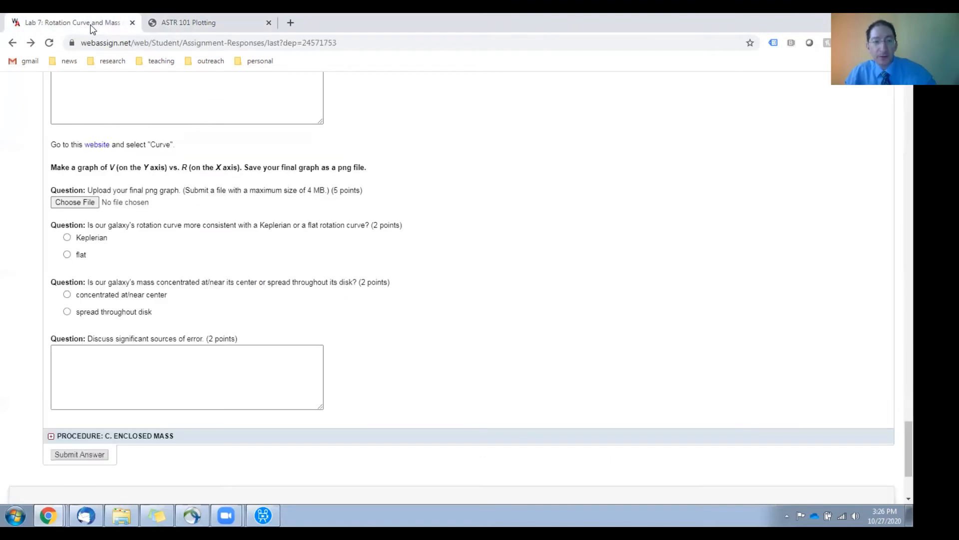
pyautogui.moveTo(130, 179)
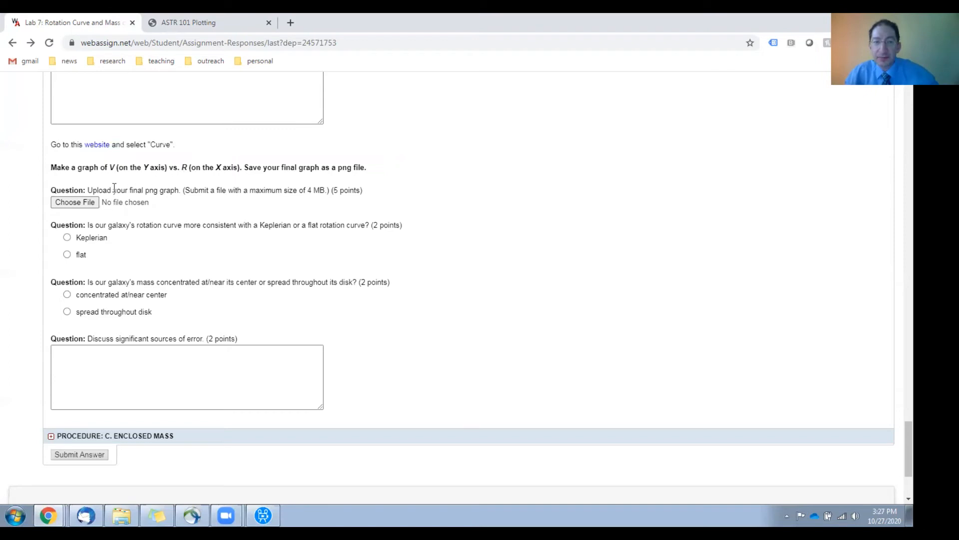
pyautogui.moveTo(93, 202)
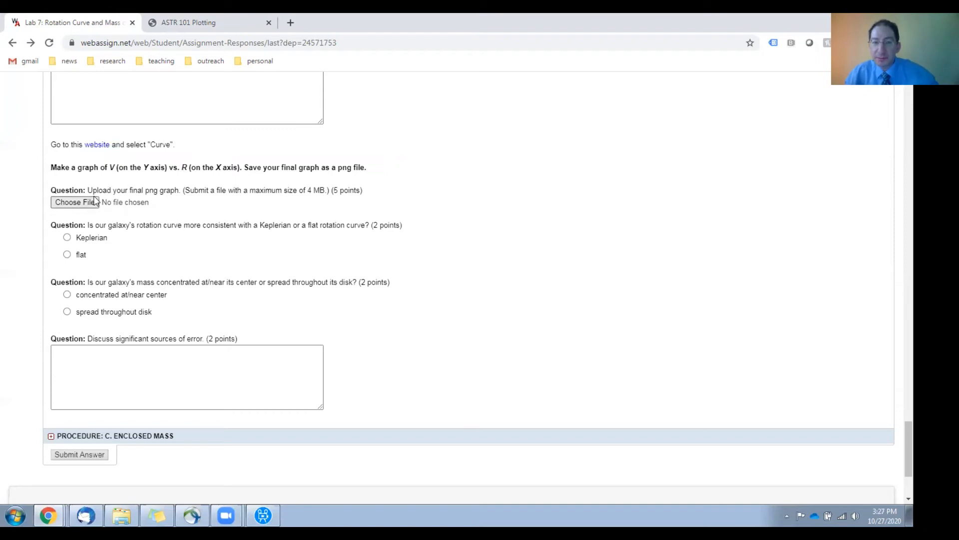
pyautogui.moveTo(205, 264)
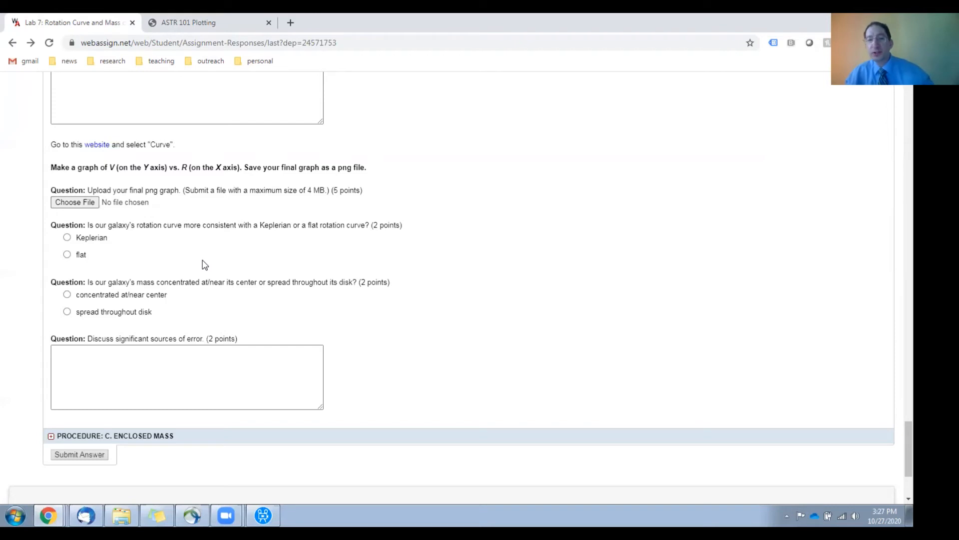
pyautogui.moveTo(135, 239)
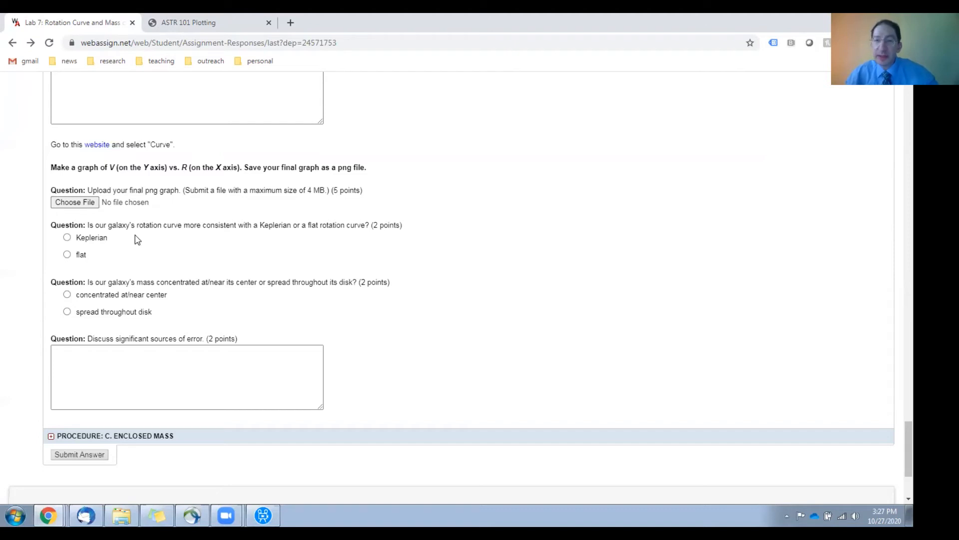
pyautogui.moveTo(340, 236)
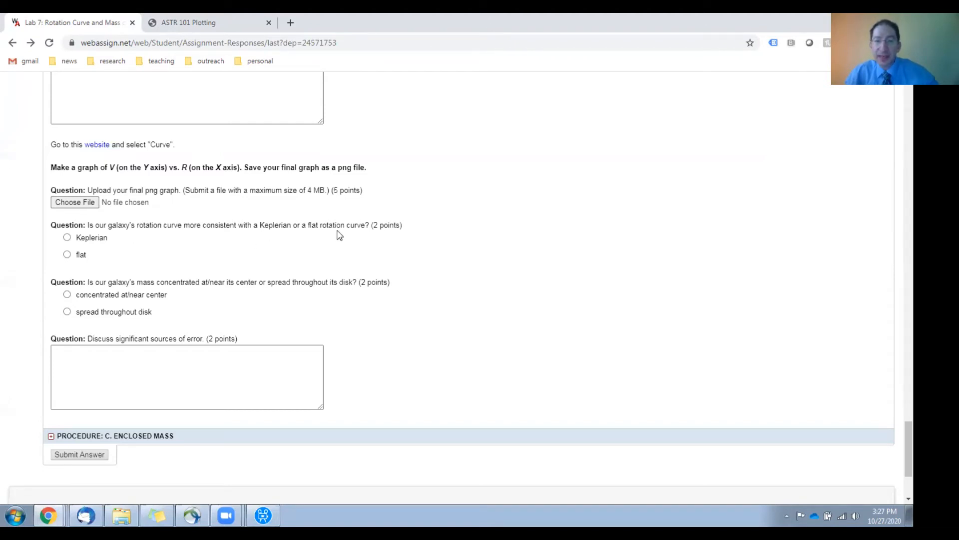
pyautogui.moveTo(283, 247)
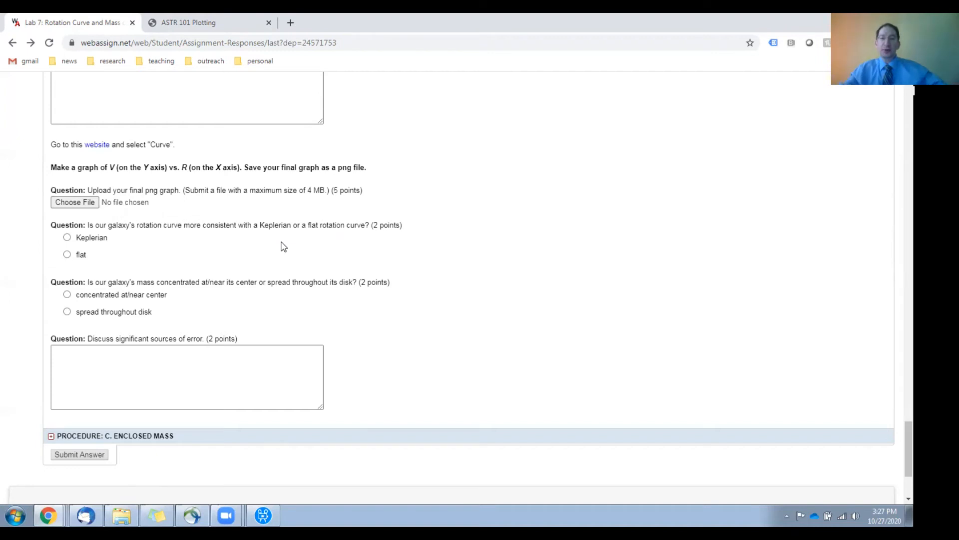
pyautogui.moveTo(226, 312)
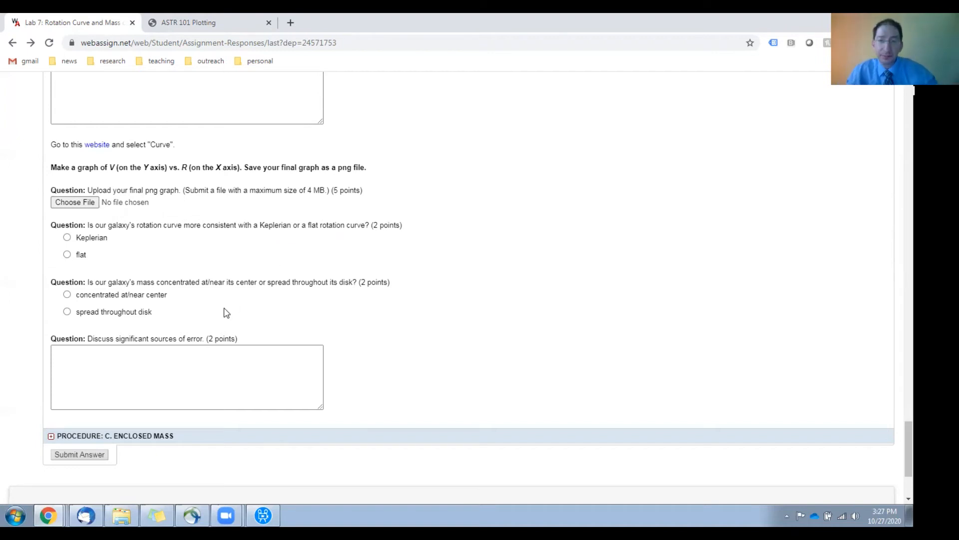
# Step: Expand the Procedure C: Enclosed Mass section to show Data Table 2
pyautogui.click(231, 377)
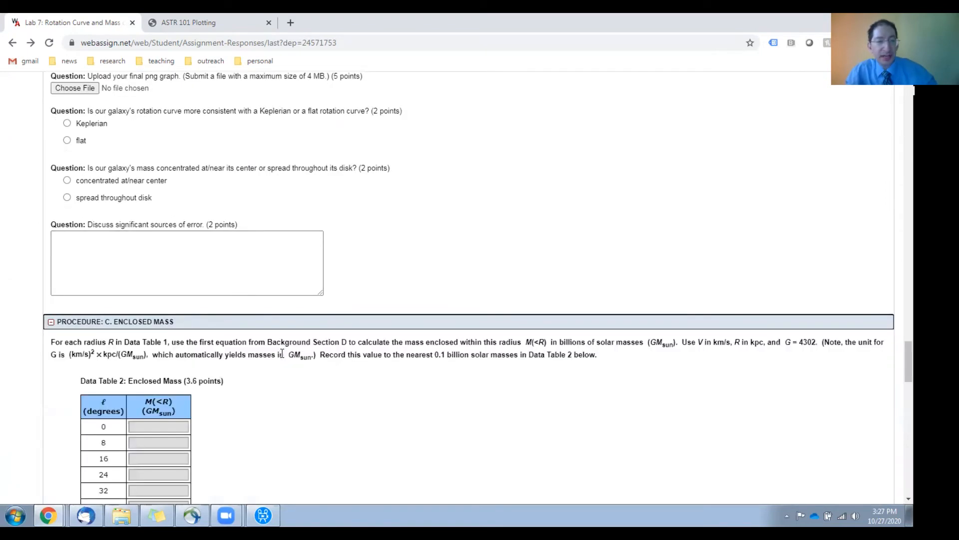
pyautogui.scroll(-3)
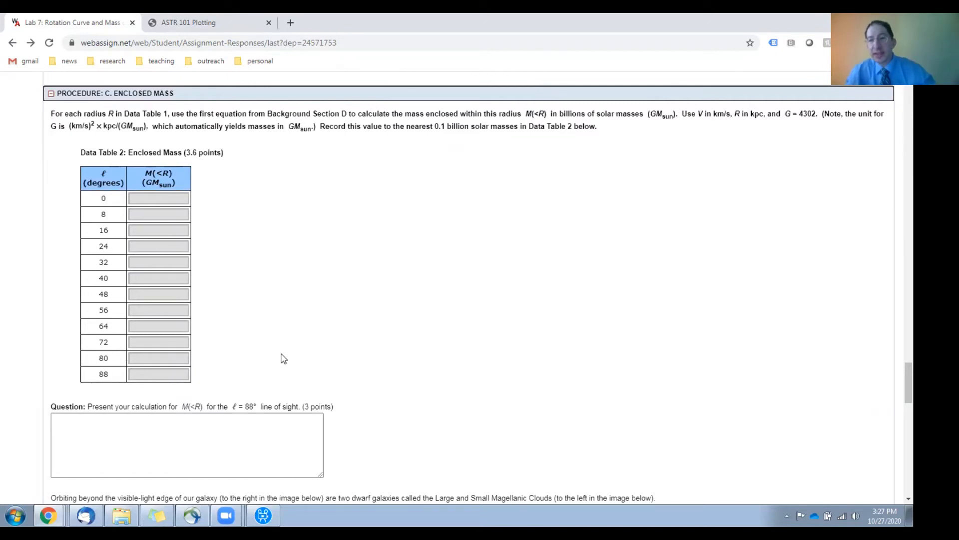
pyautogui.moveTo(124, 357)
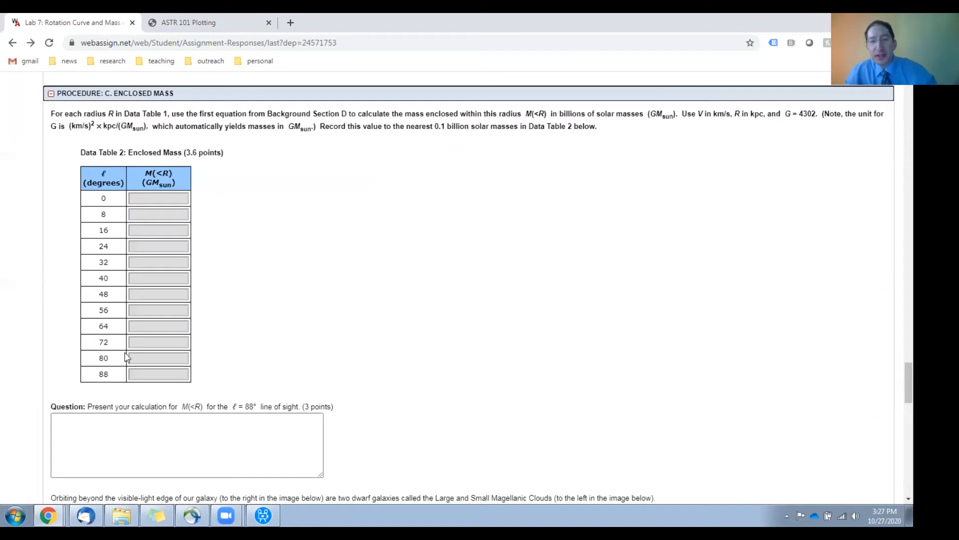
pyautogui.moveTo(162, 242)
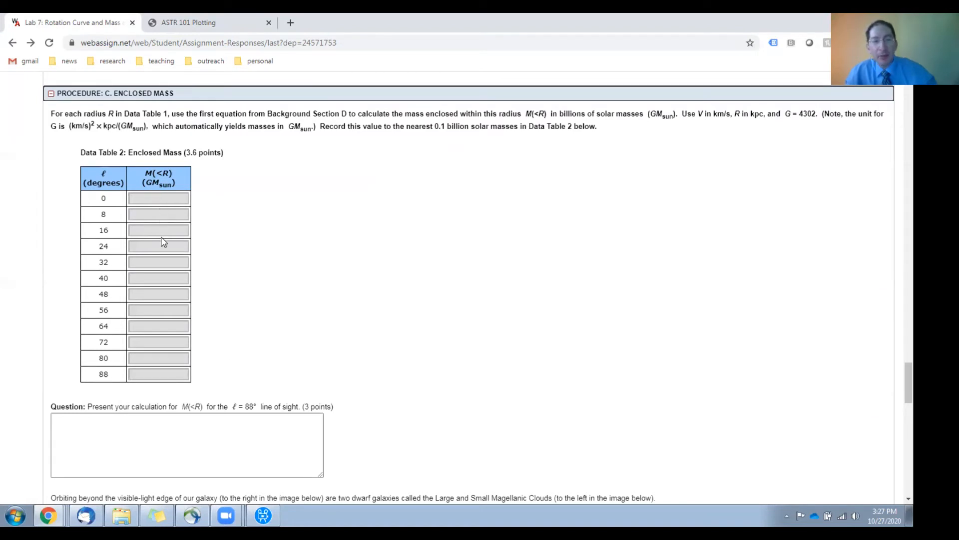
pyautogui.moveTo(169, 378)
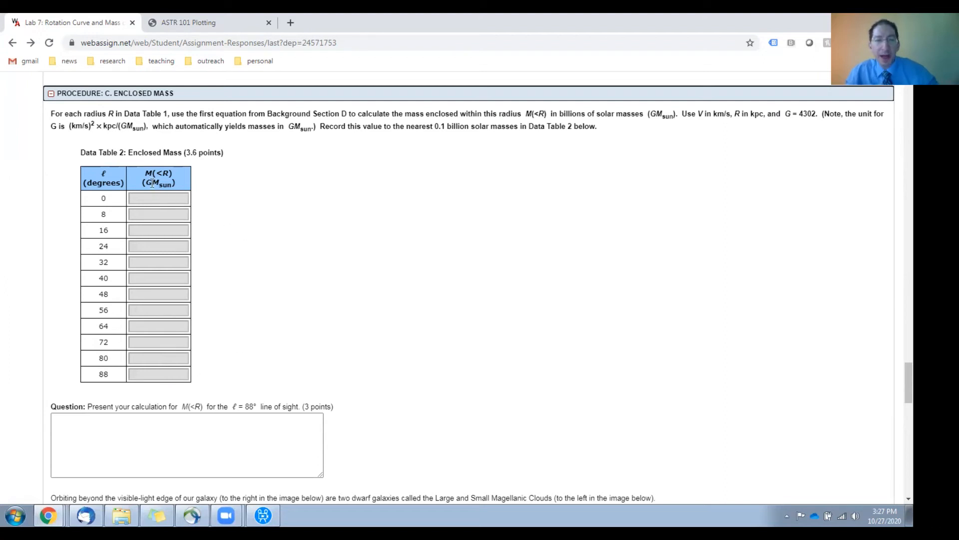
pyautogui.moveTo(158, 191)
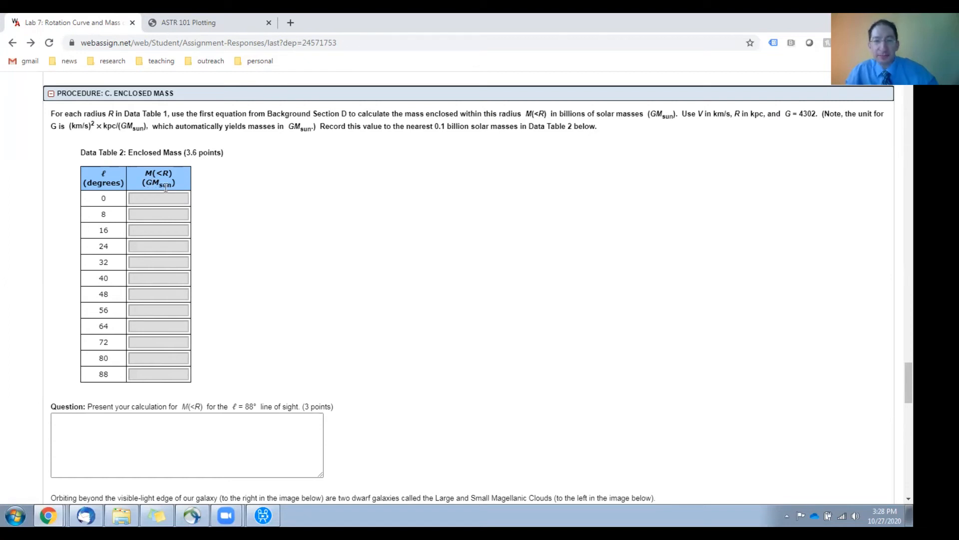
pyautogui.scroll(-3)
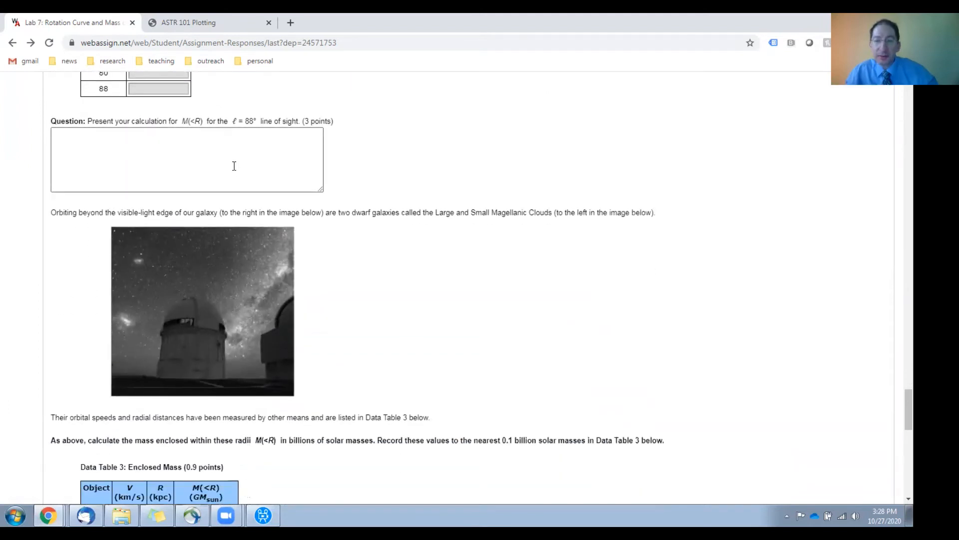
pyautogui.scroll(-3)
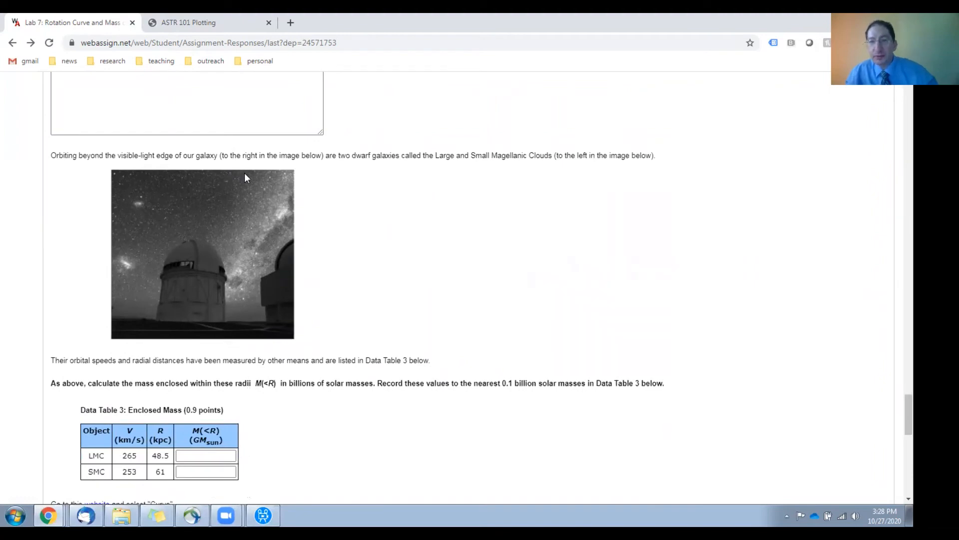
pyautogui.moveTo(147, 277)
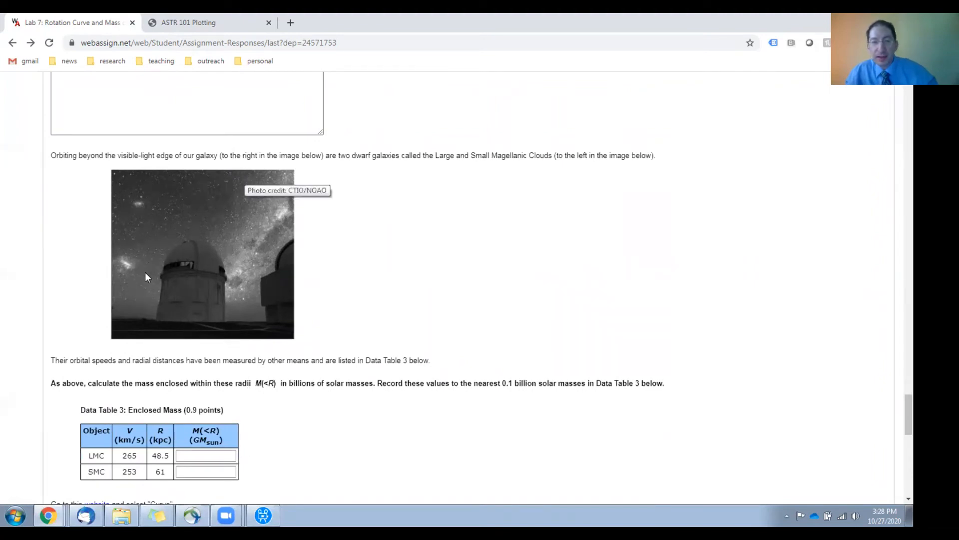
pyautogui.moveTo(129, 271)
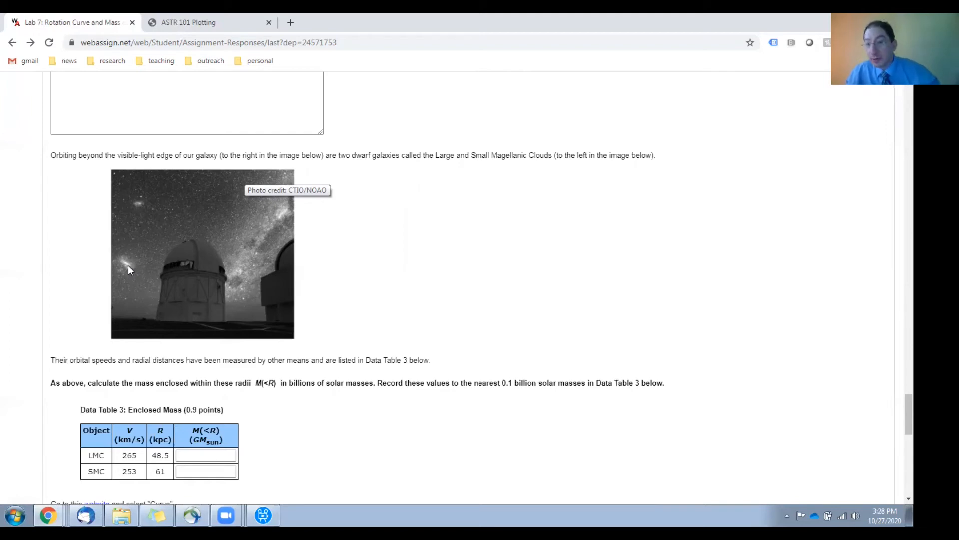
pyautogui.moveTo(124, 262)
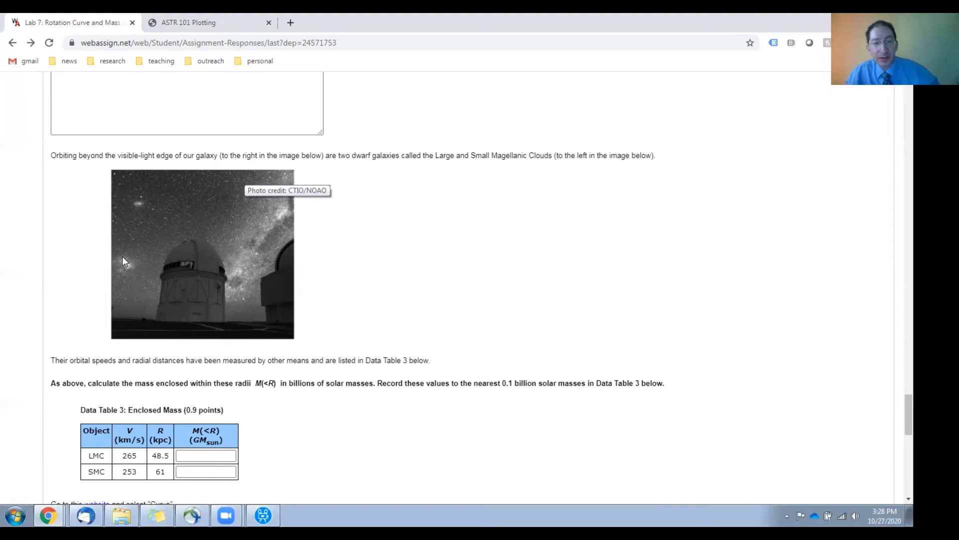
pyautogui.moveTo(231, 308)
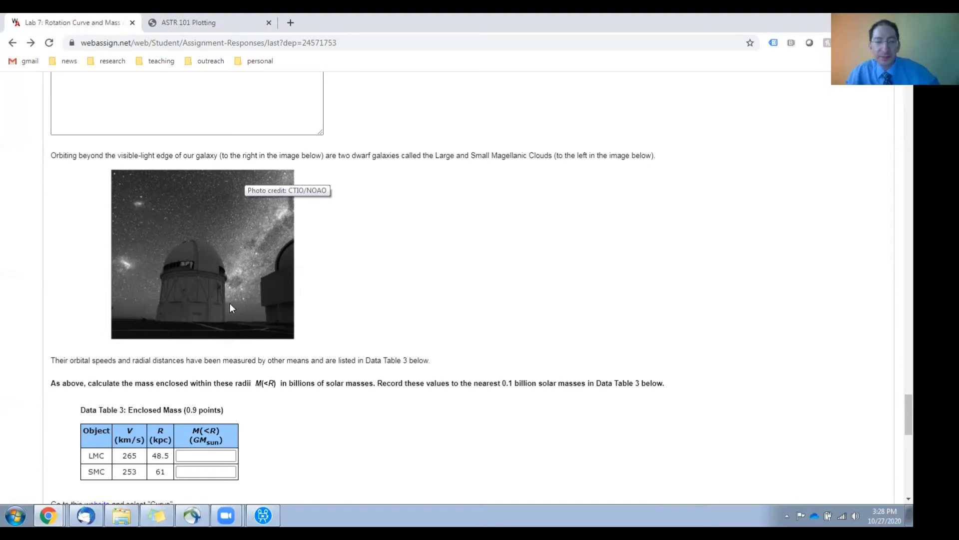
pyautogui.scroll(-3)
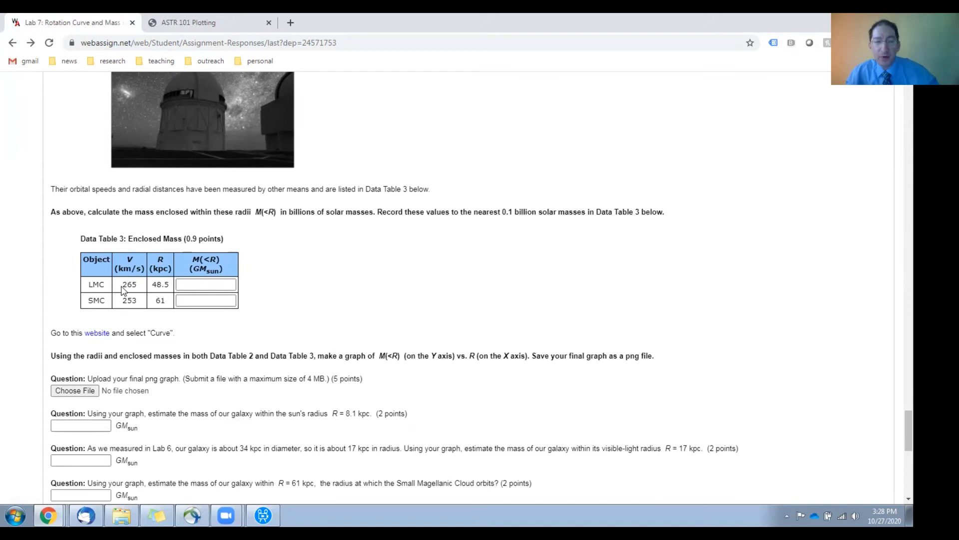
pyautogui.moveTo(164, 300)
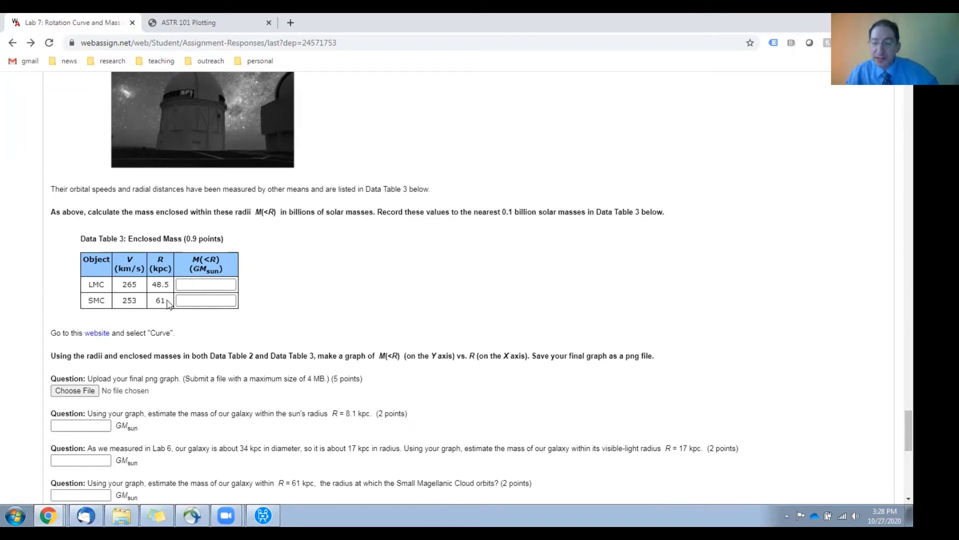
pyautogui.click(206, 300)
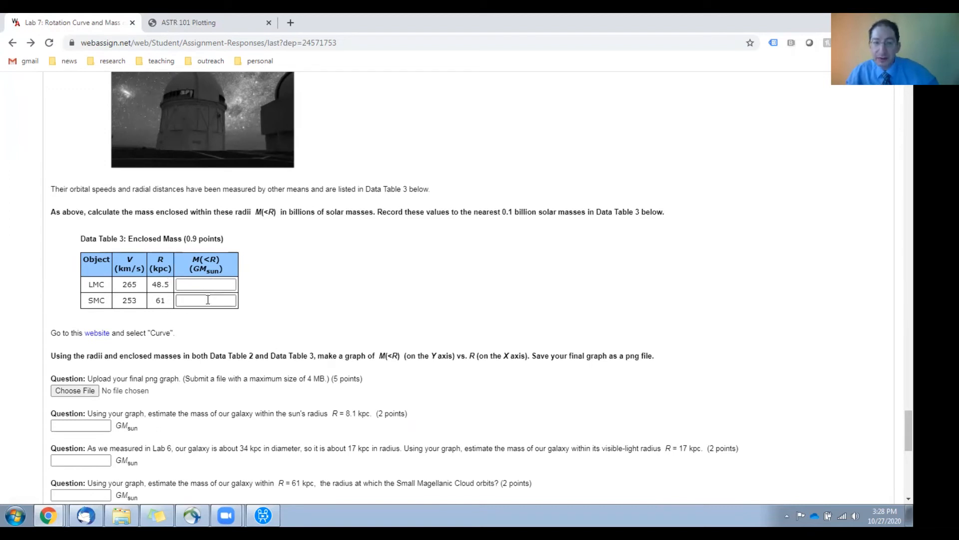
pyautogui.scroll(-3)
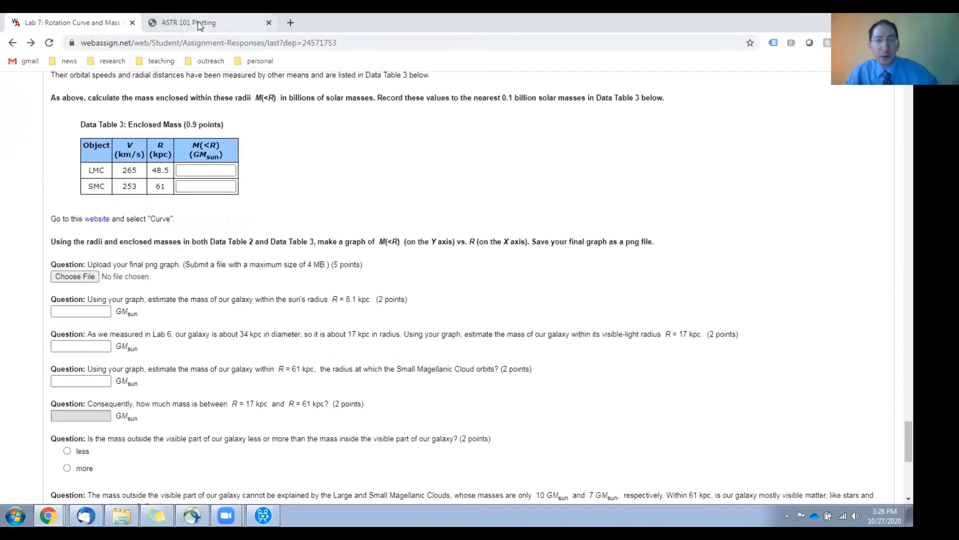
pyautogui.click(188, 23)
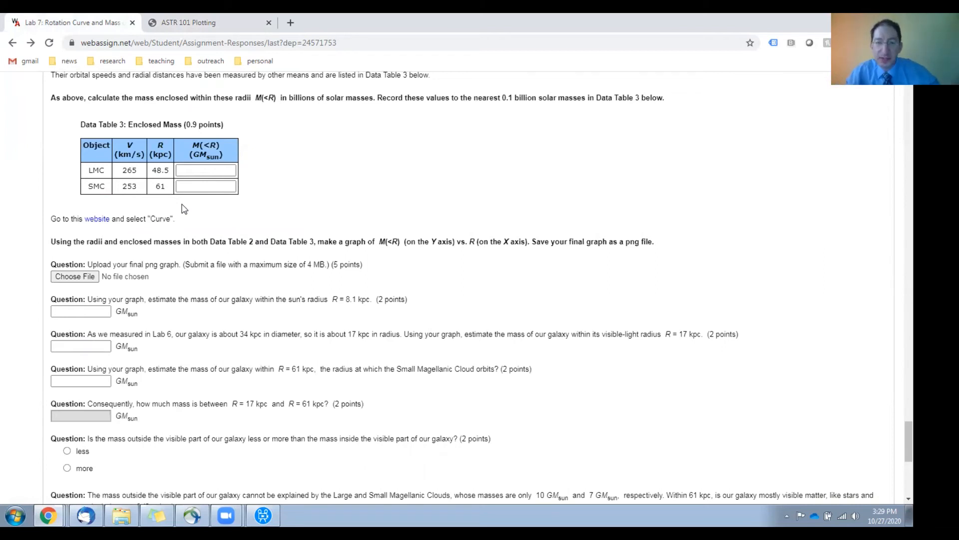
pyautogui.moveTo(102, 288)
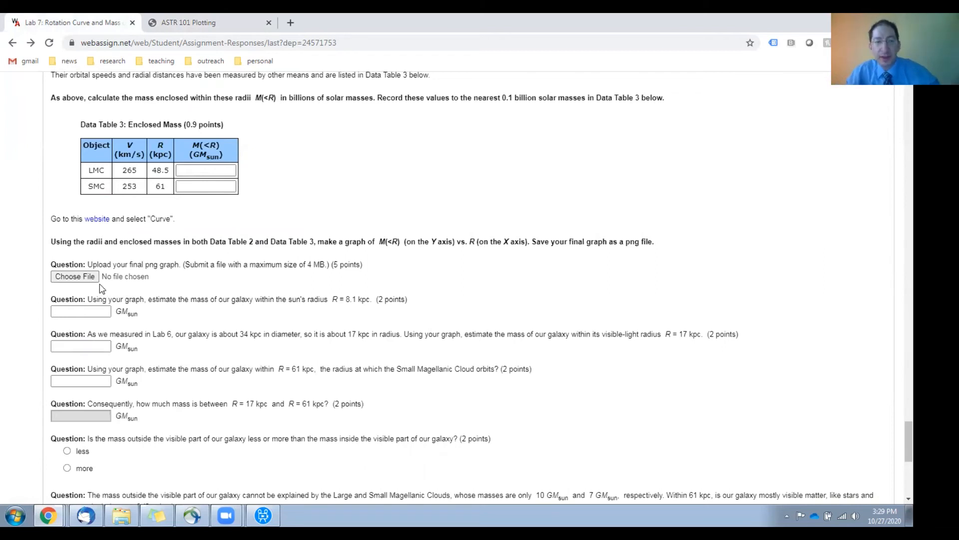
pyautogui.scroll(-3)
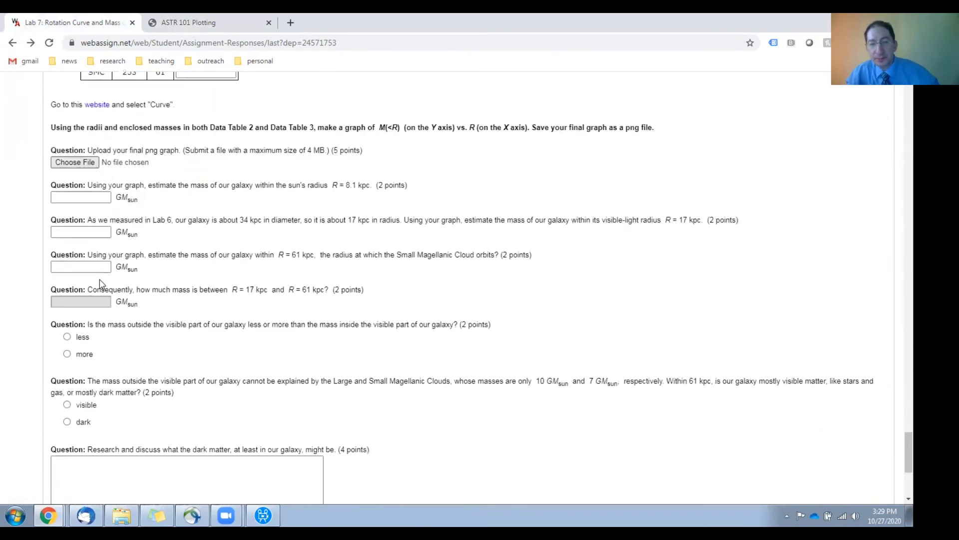
pyautogui.moveTo(222, 219)
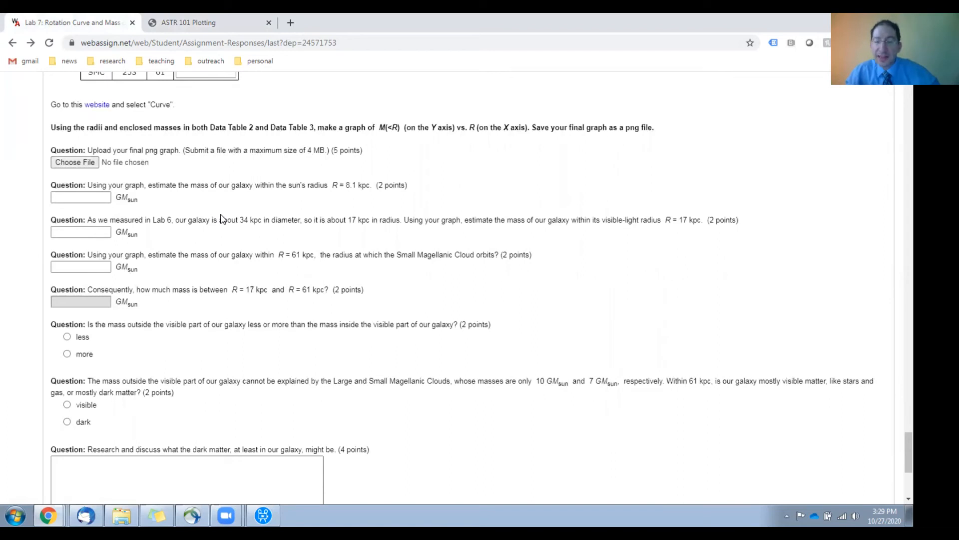
pyautogui.moveTo(191, 203)
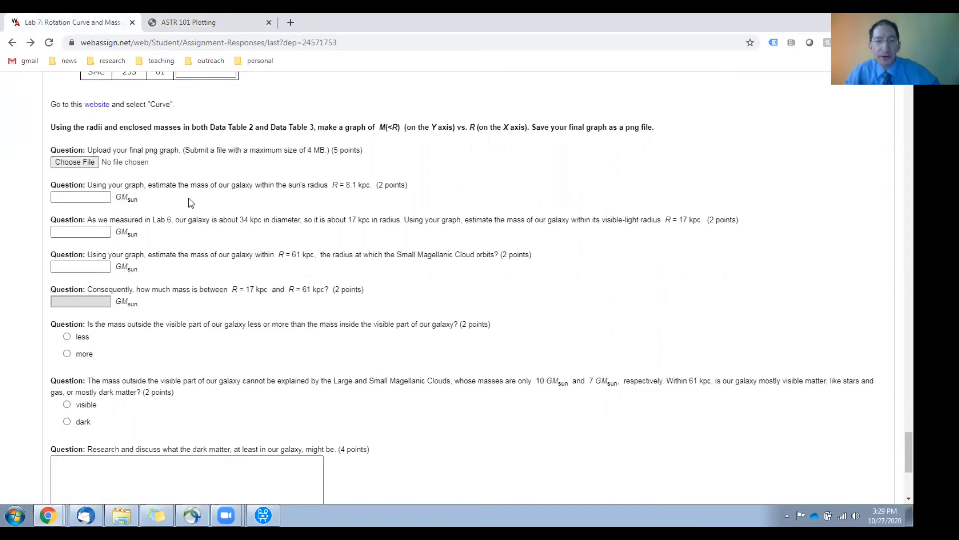
pyautogui.moveTo(171, 198)
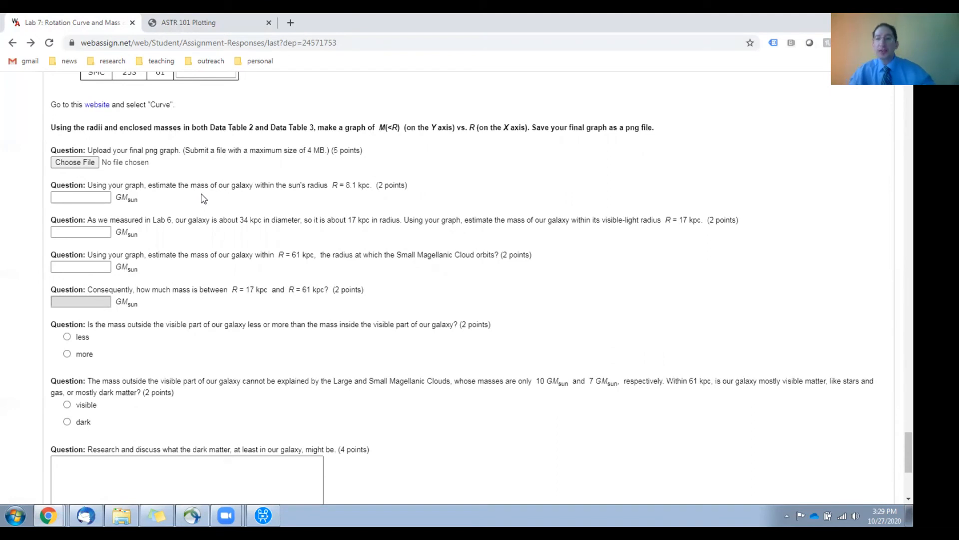
pyautogui.moveTo(208, 198)
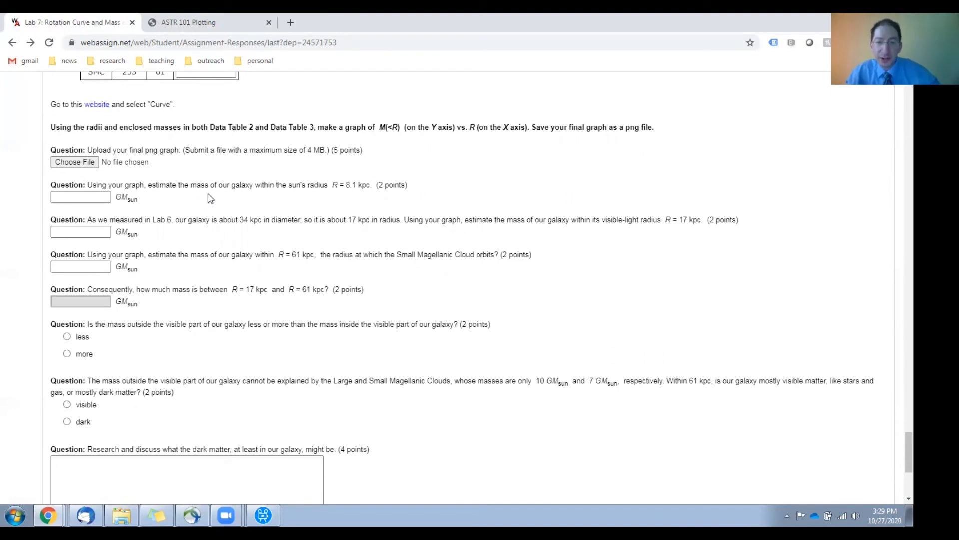
pyautogui.moveTo(361, 197)
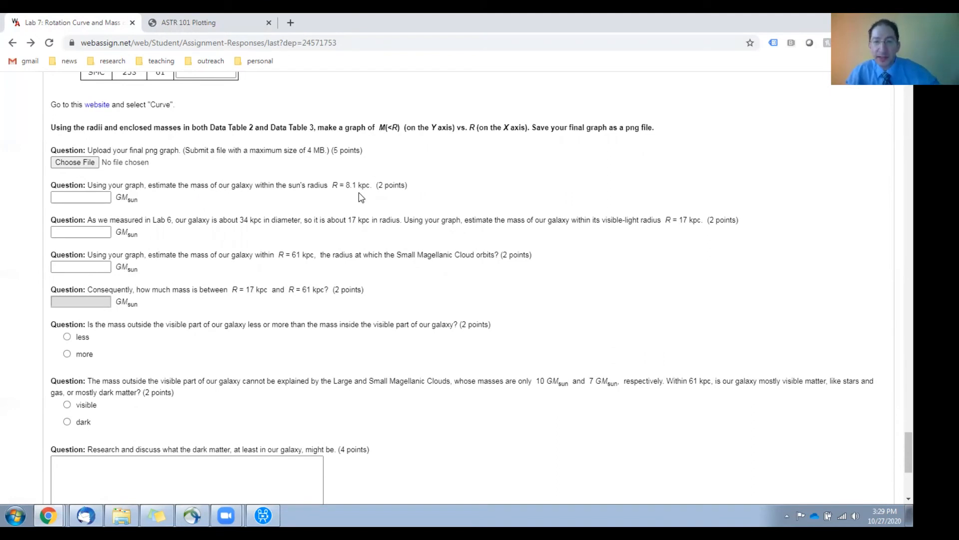
pyautogui.moveTo(186, 205)
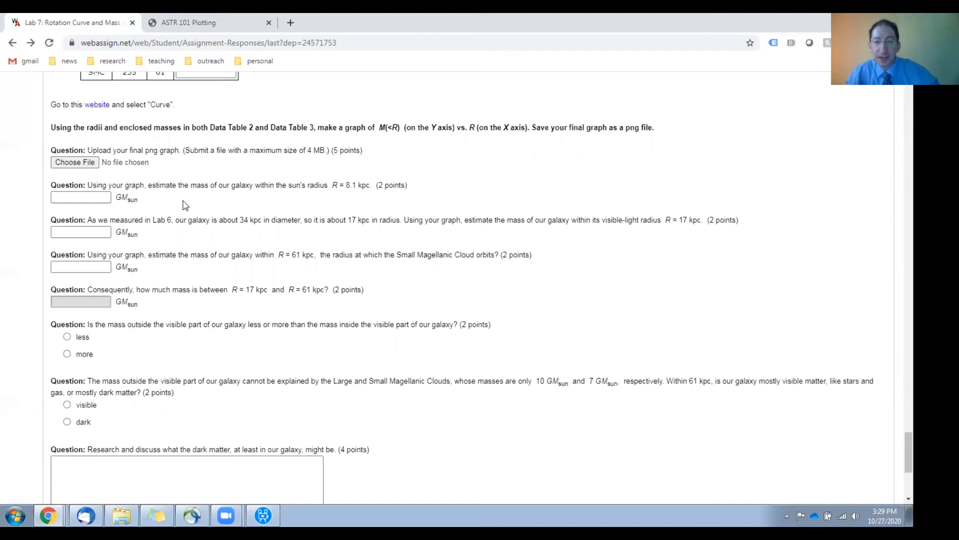
pyautogui.moveTo(253, 234)
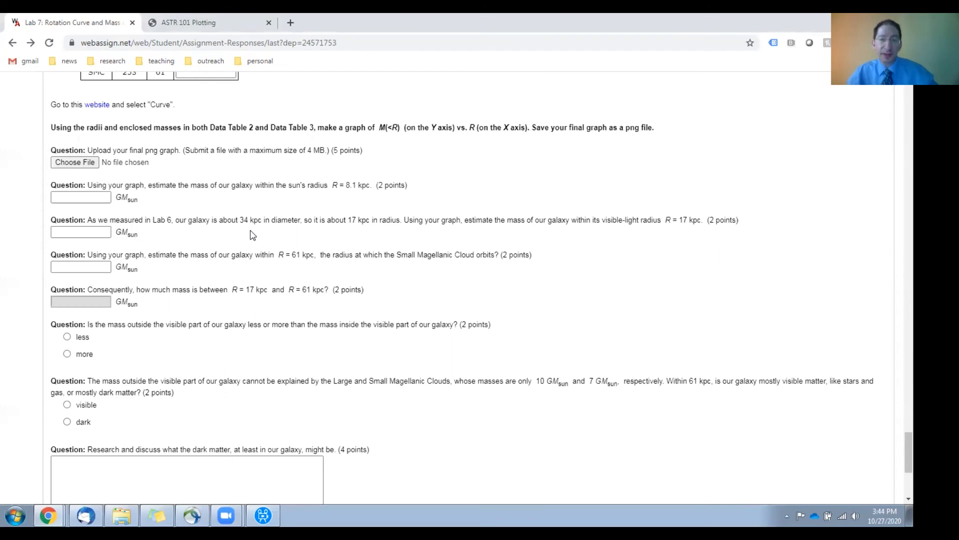
pyautogui.moveTo(216, 235)
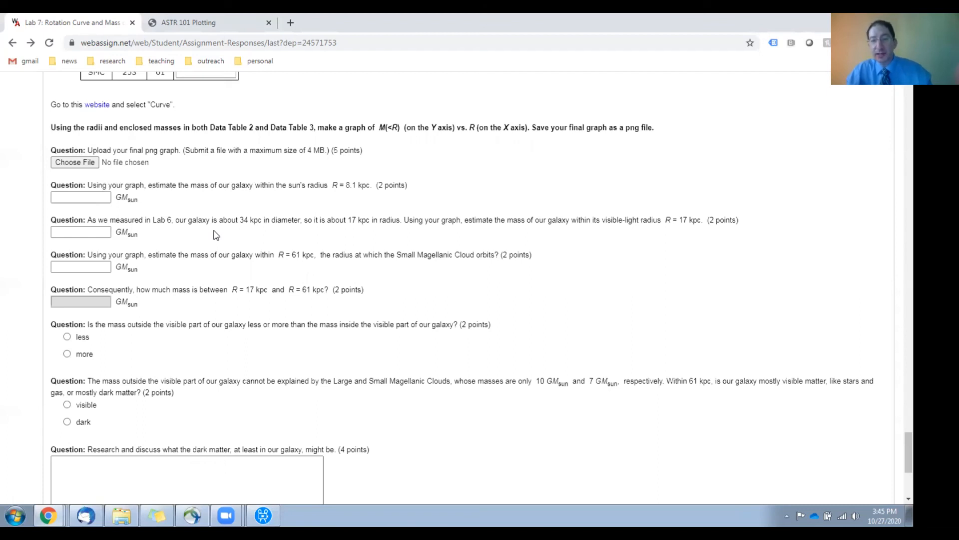
pyautogui.moveTo(232, 235)
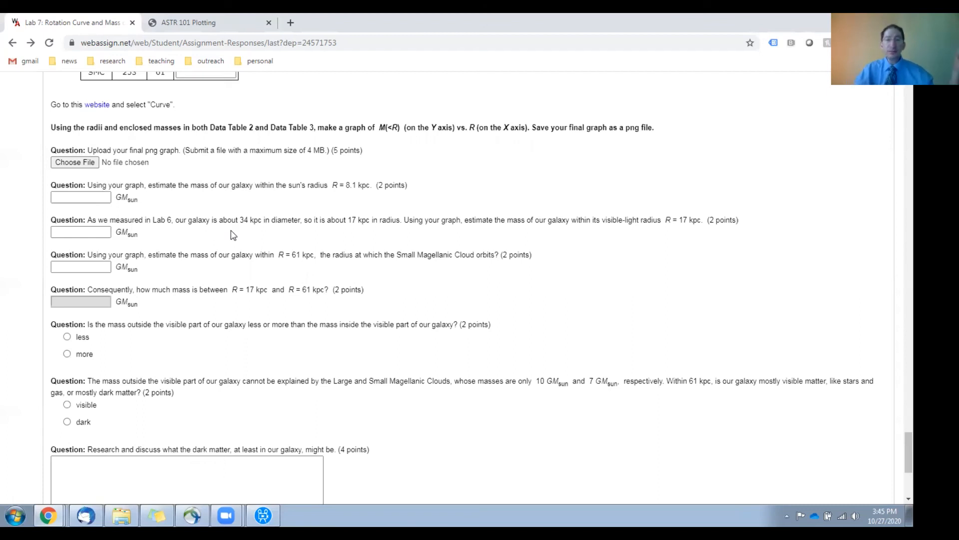
pyautogui.moveTo(235, 272)
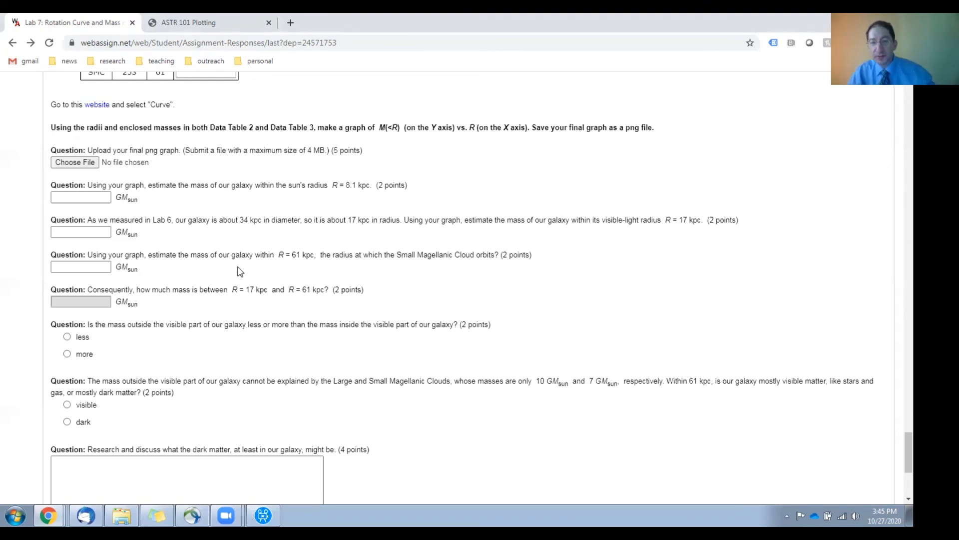
pyautogui.moveTo(239, 310)
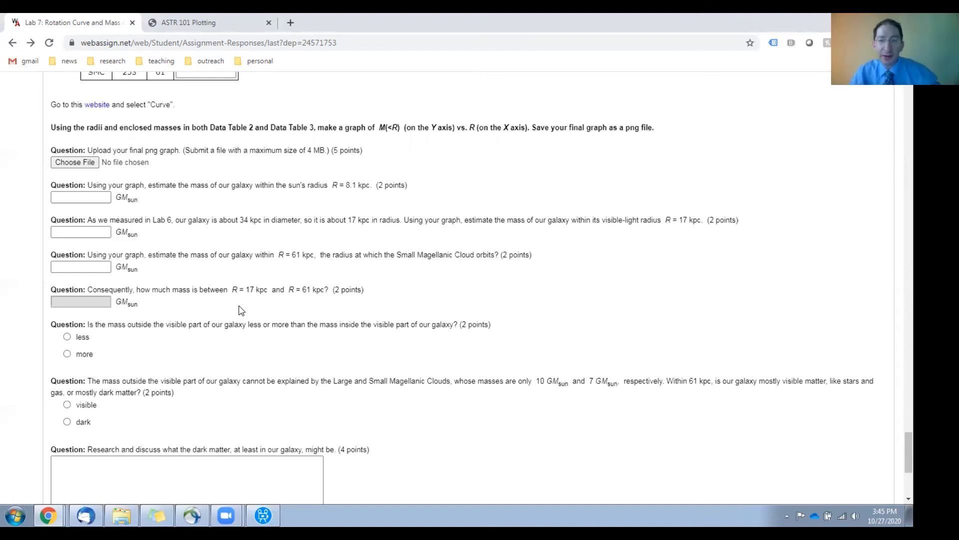
pyautogui.moveTo(315, 306)
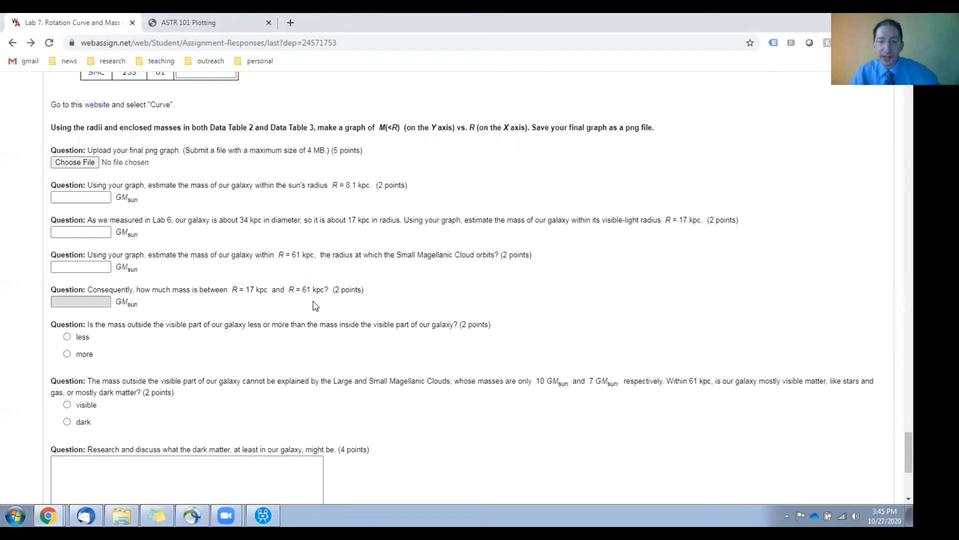
pyautogui.moveTo(103, 311)
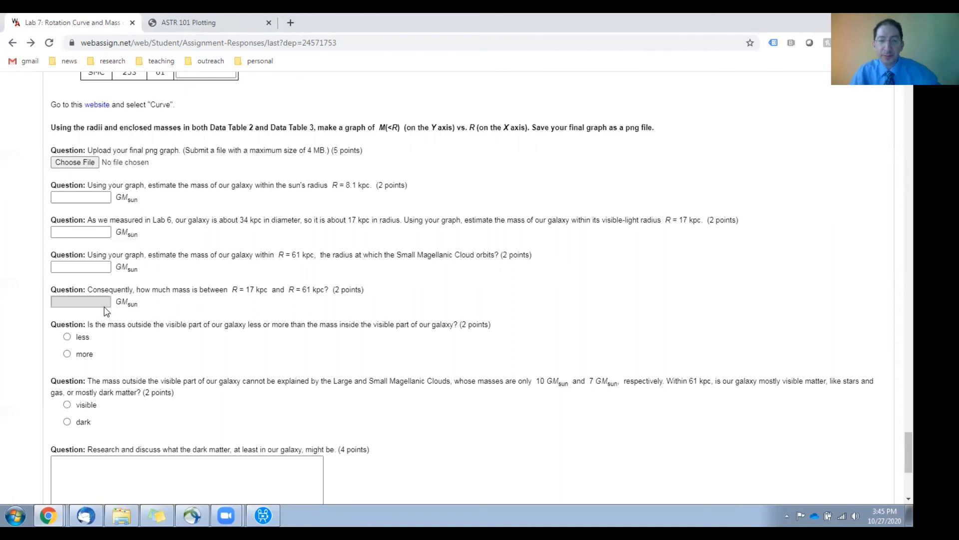
pyautogui.scroll(-3)
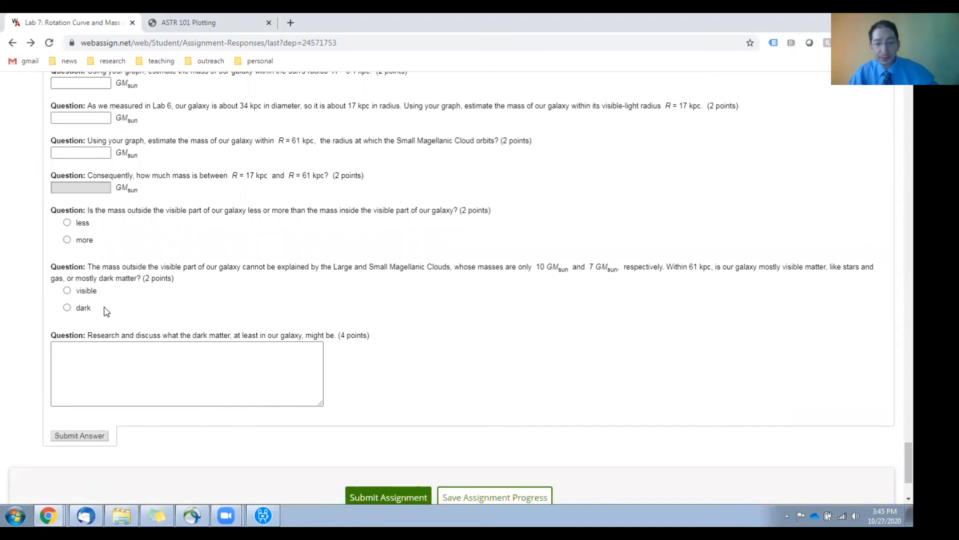
pyautogui.moveTo(164, 254)
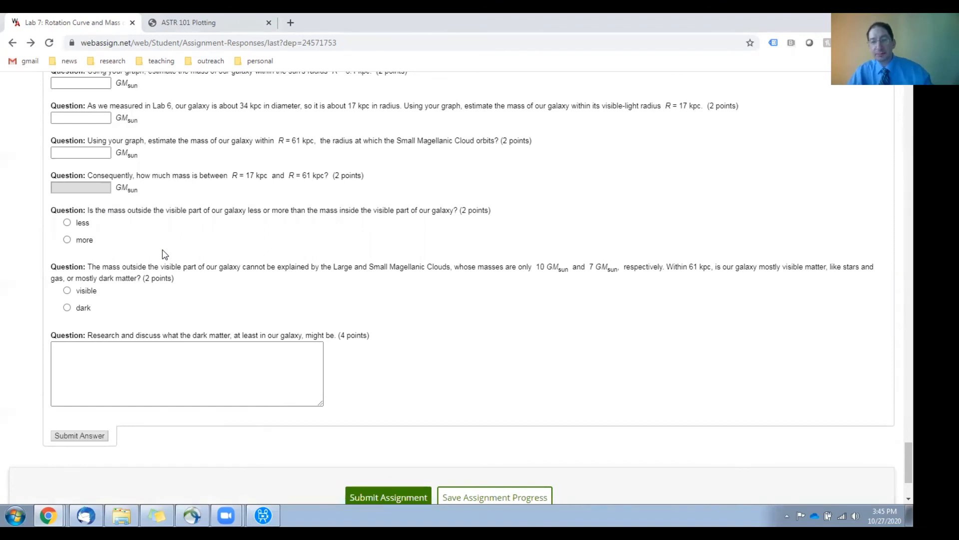
pyautogui.scroll(-3)
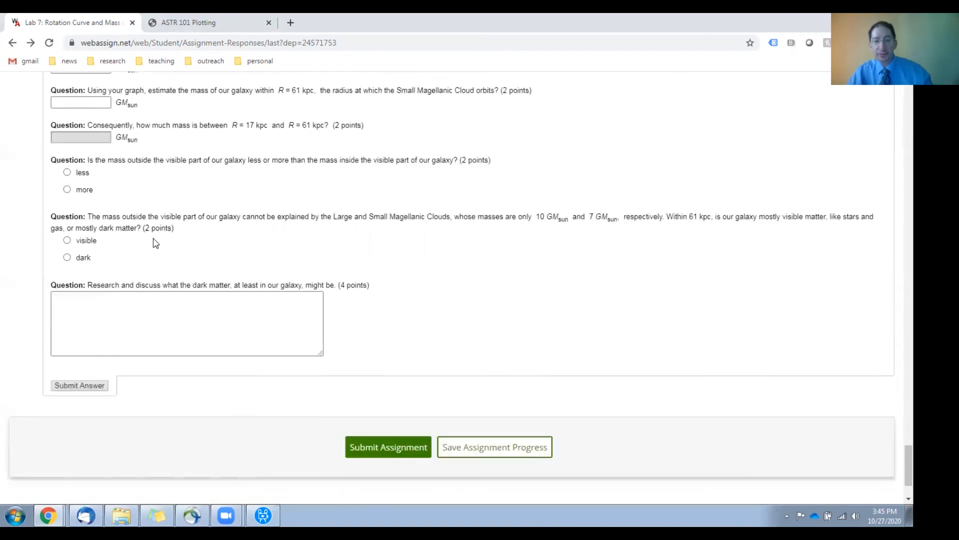
pyautogui.scroll(-3)
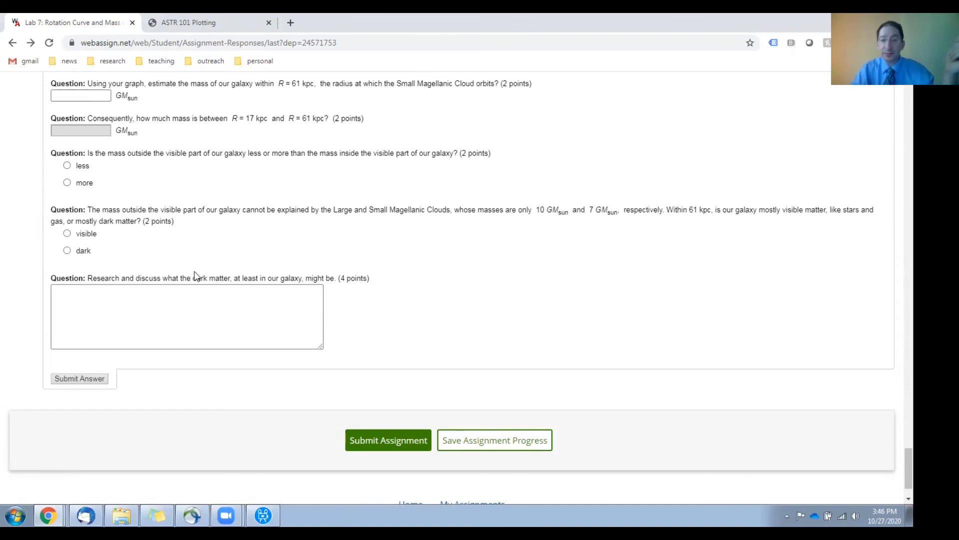
pyautogui.click(184, 315)
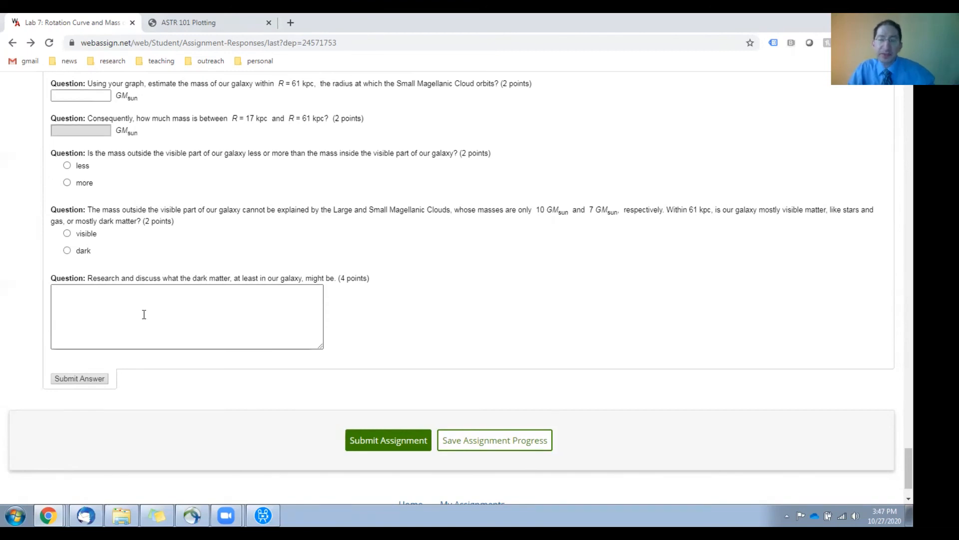